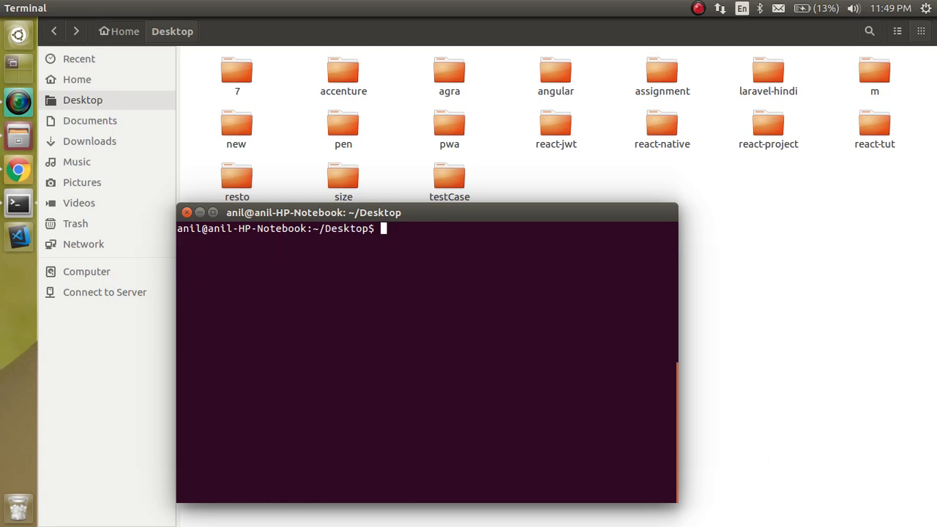
Make a webApp folder on the Desktop, enter it, and open it in VS Code with code.
type("cd")
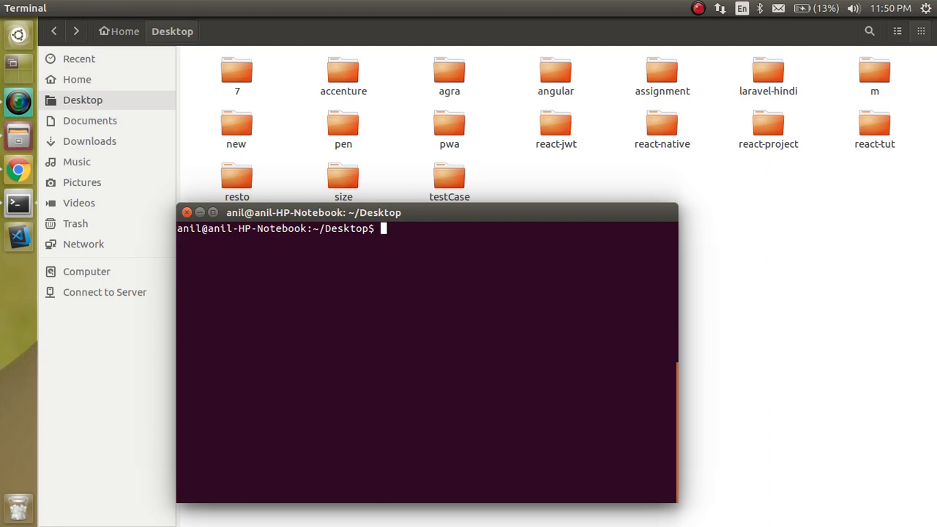
type("mkdir w")
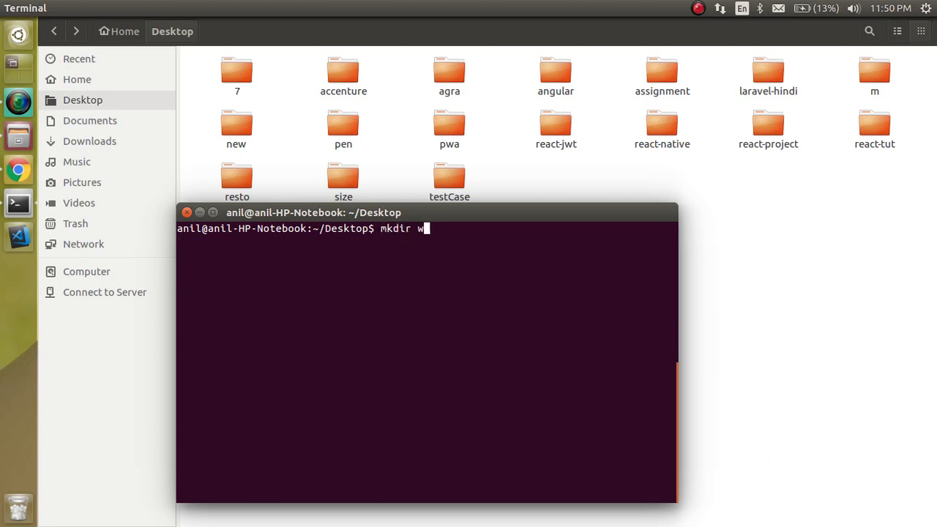
type("ebApp")
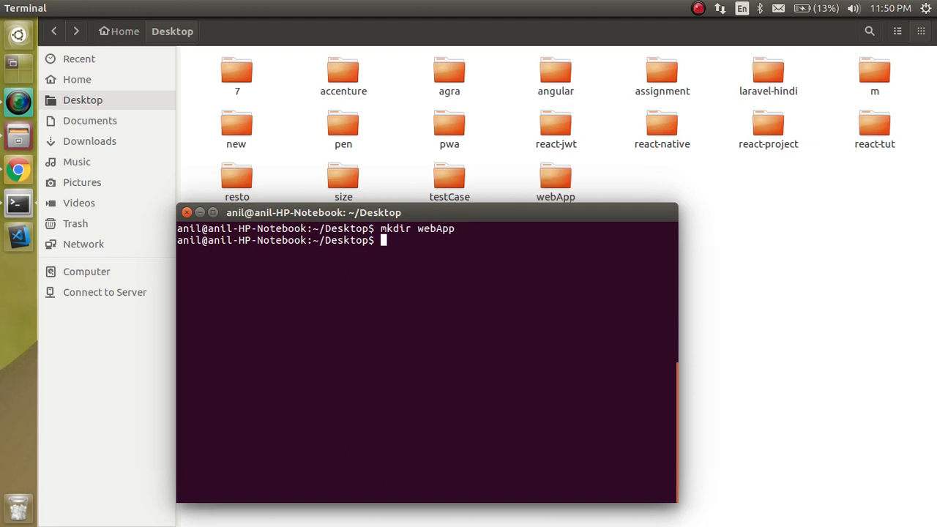
type("cd webApp/")
type("ls")
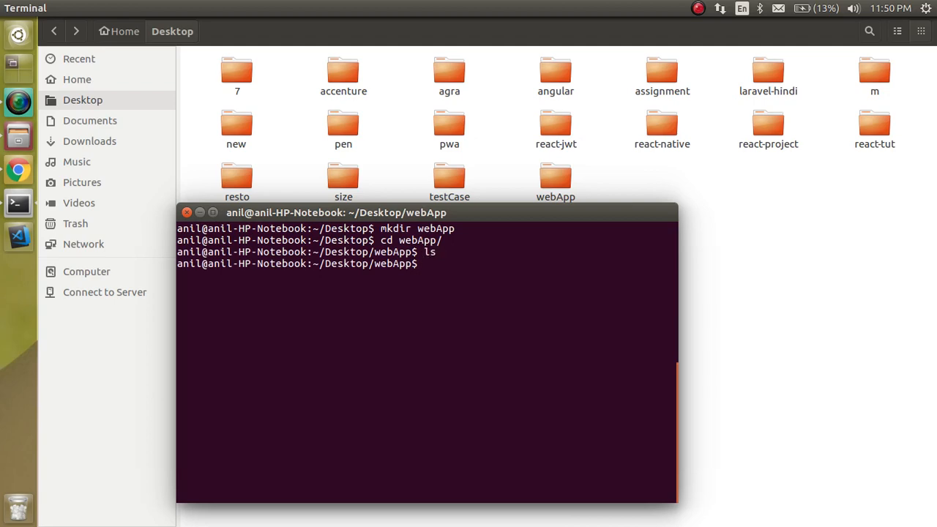
type("code .")
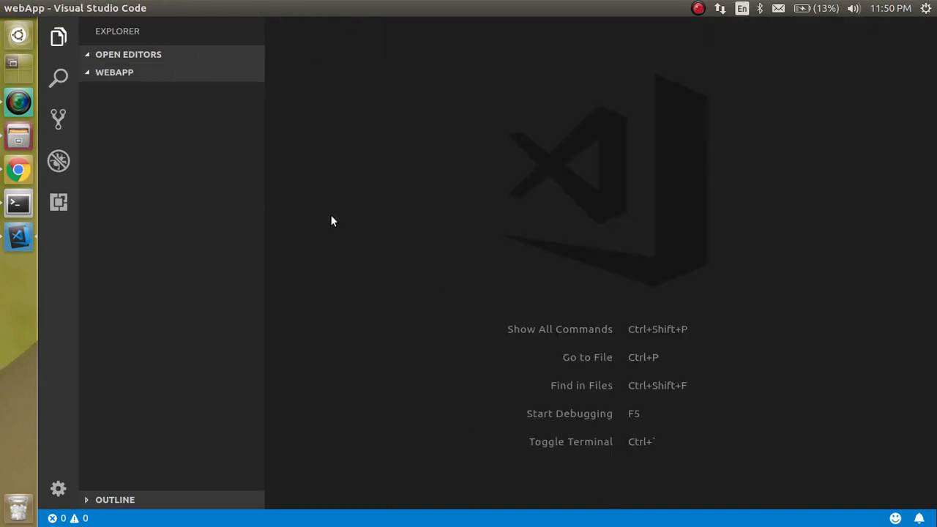
Open a new integrated terminal from the Terminal menu.
left_click(265, 8)
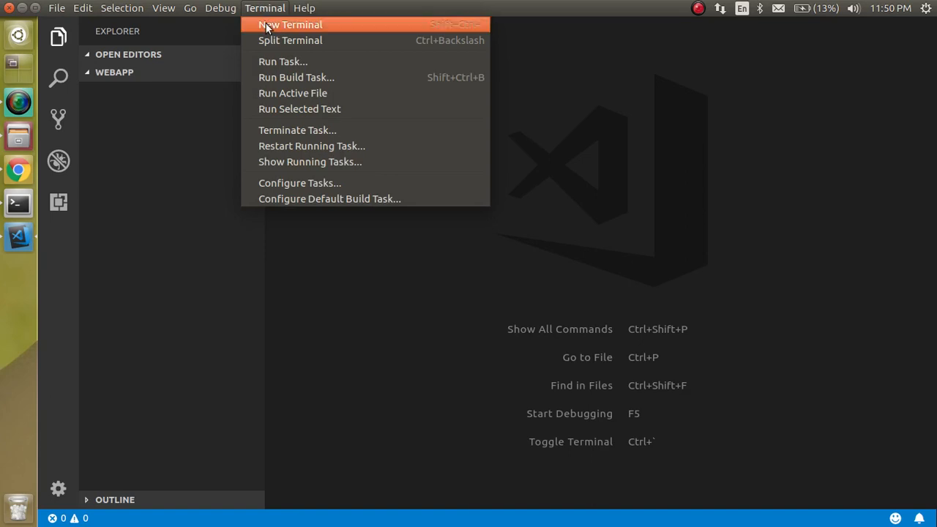
left_click(287, 24)
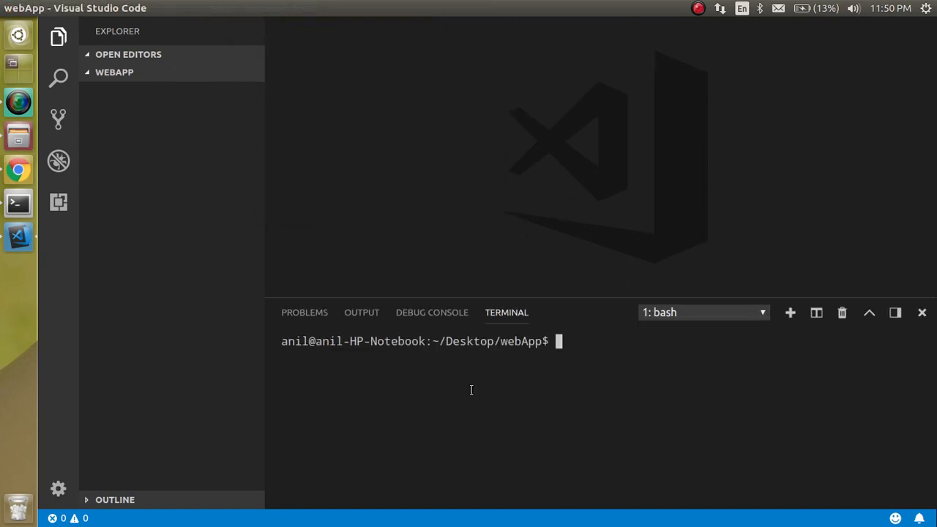
mouse_move(452, 436)
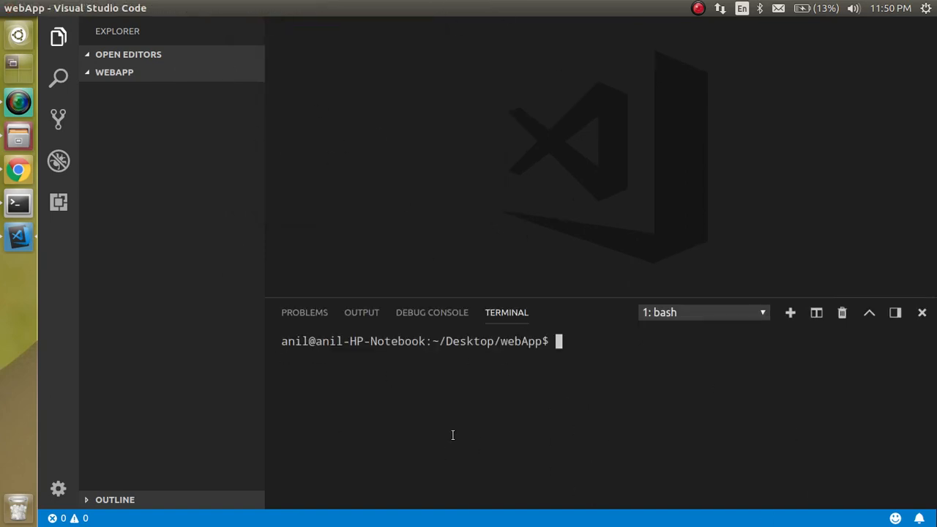
mouse_move(466, 408)
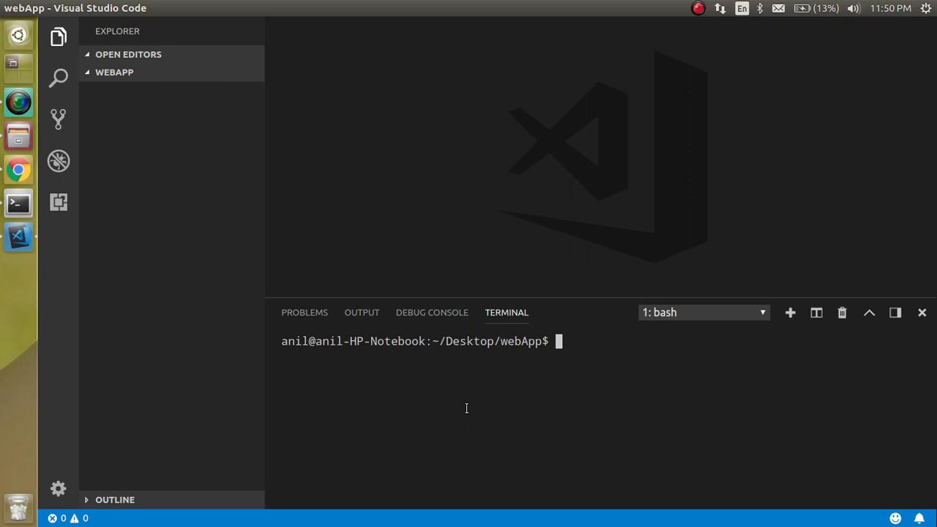
Run npm init to generate a default package.json and dismiss the update notice.
type("npm")
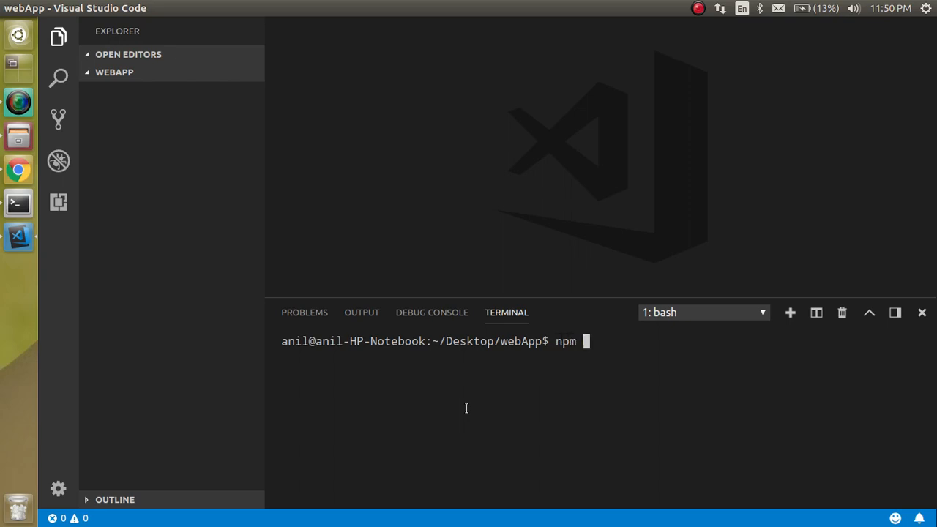
type("init")
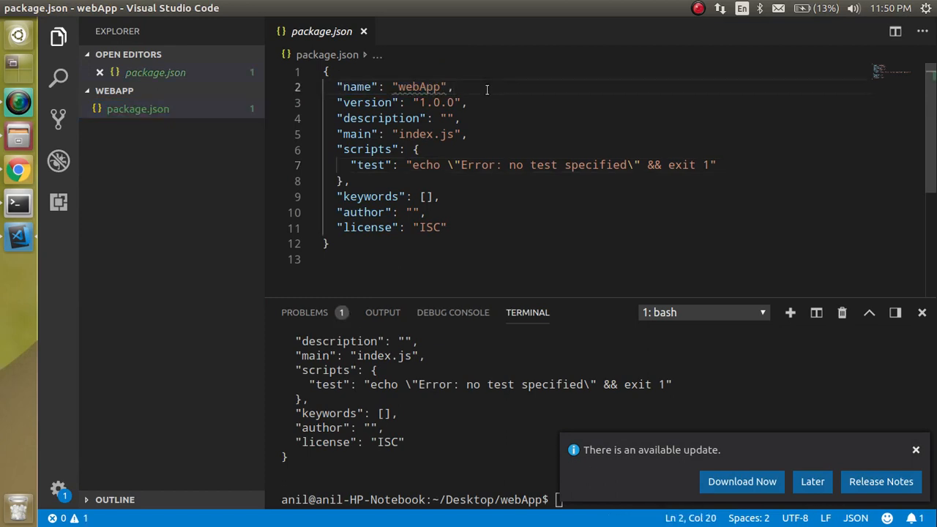
mouse_move(915, 452)
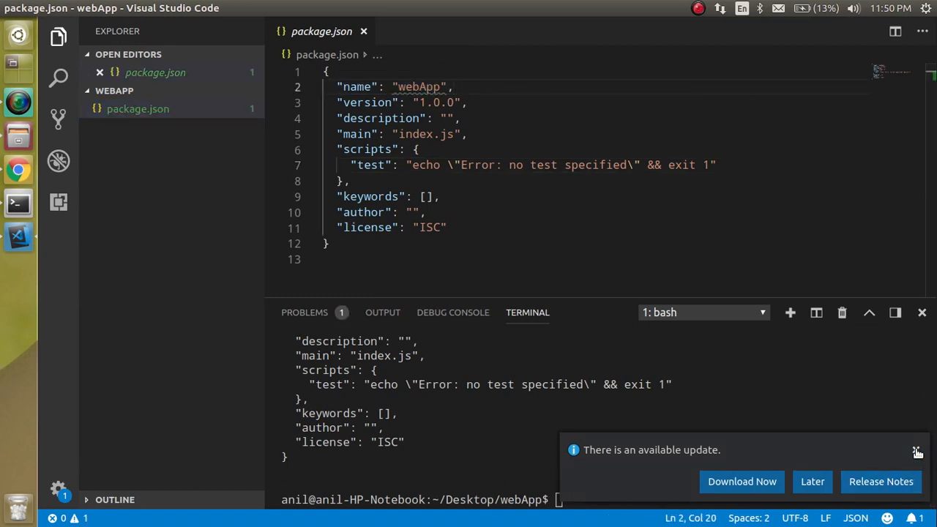
left_click(917, 450)
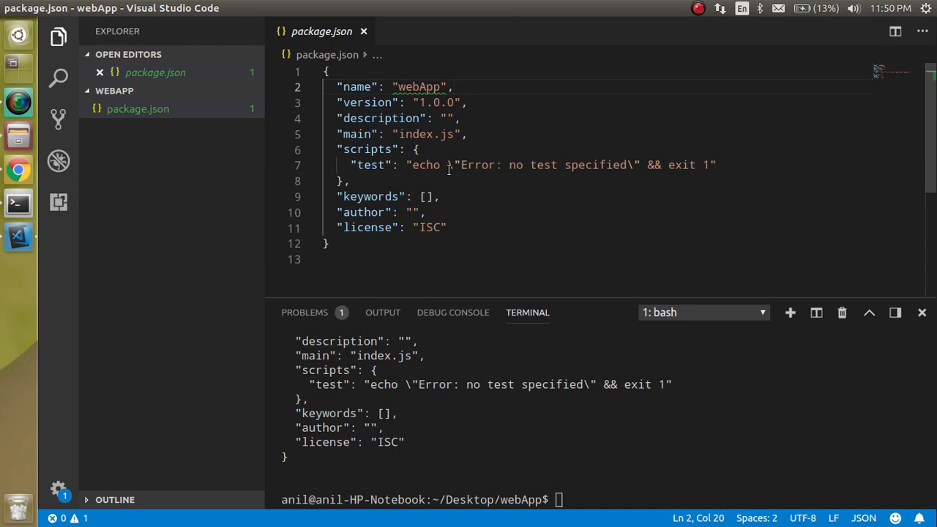
mouse_move(195, 270)
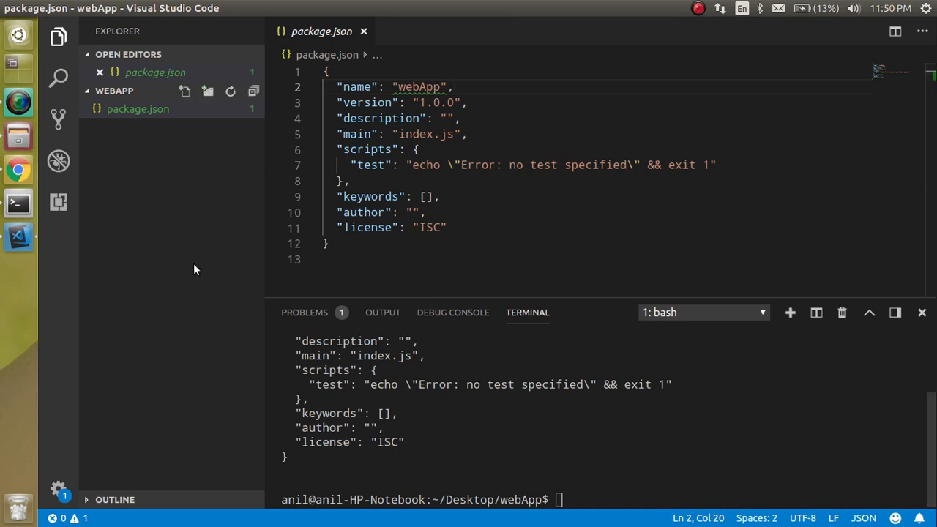
mouse_move(165, 255)
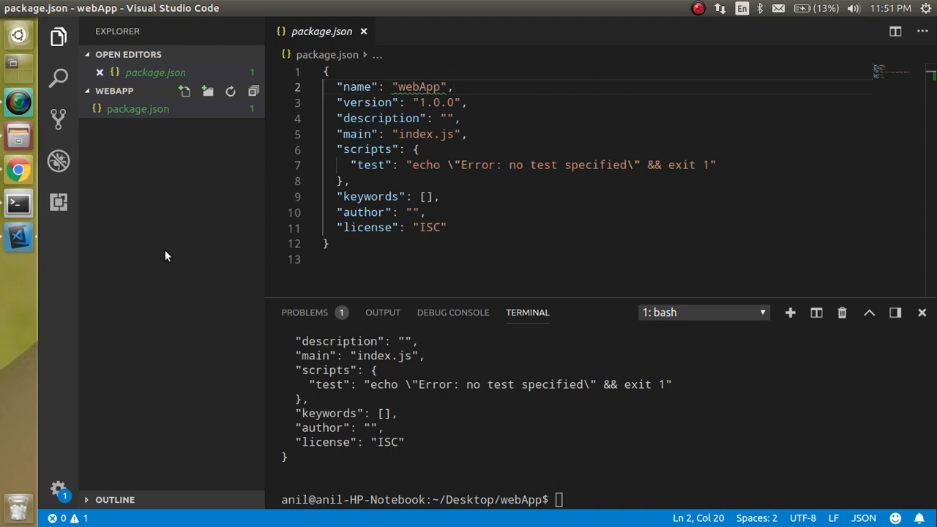
mouse_move(208, 91)
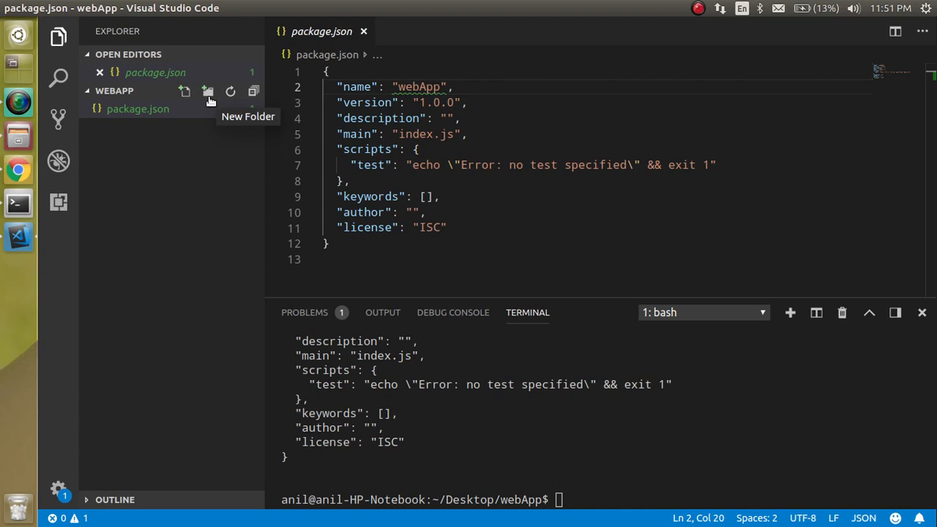
Add dist and src folders, then create dist/index.html and src/index.js.
type("dost")
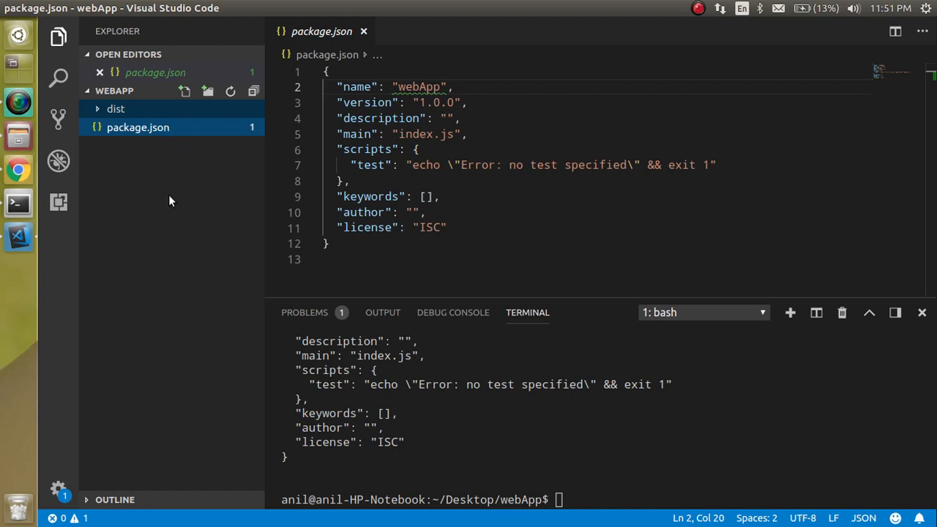
left_click(207, 91)
type("src")
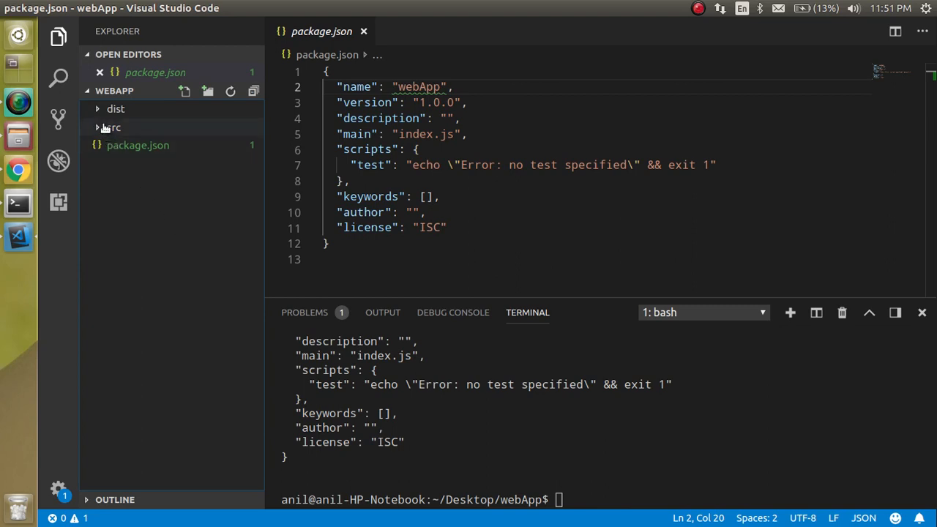
left_click(184, 91)
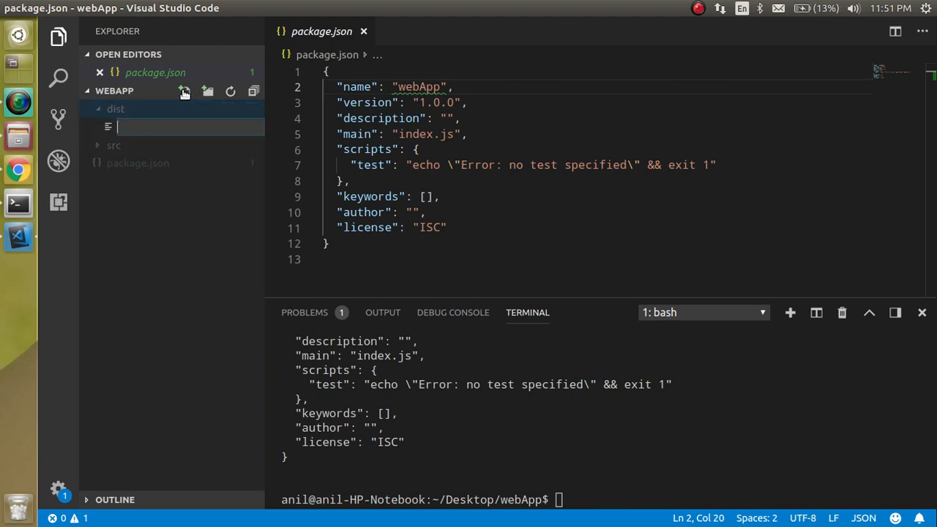
type("index.")
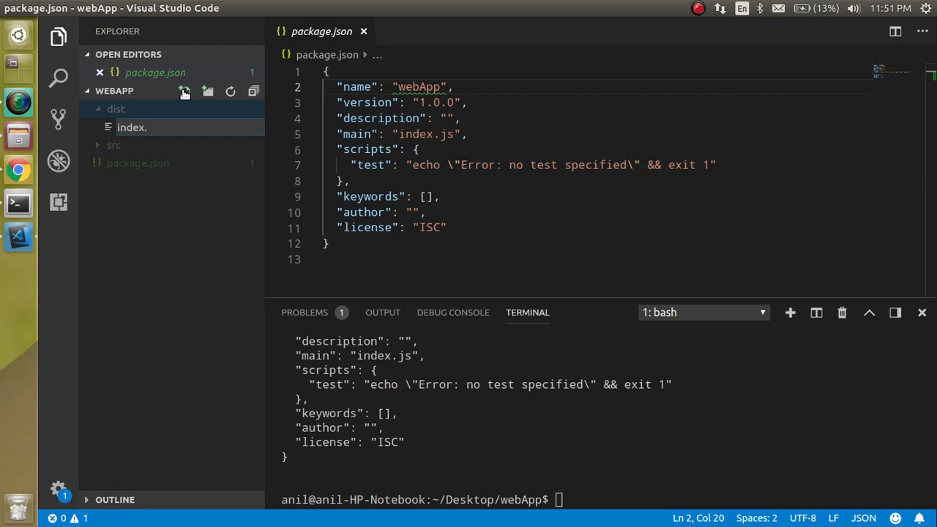
type("ht")
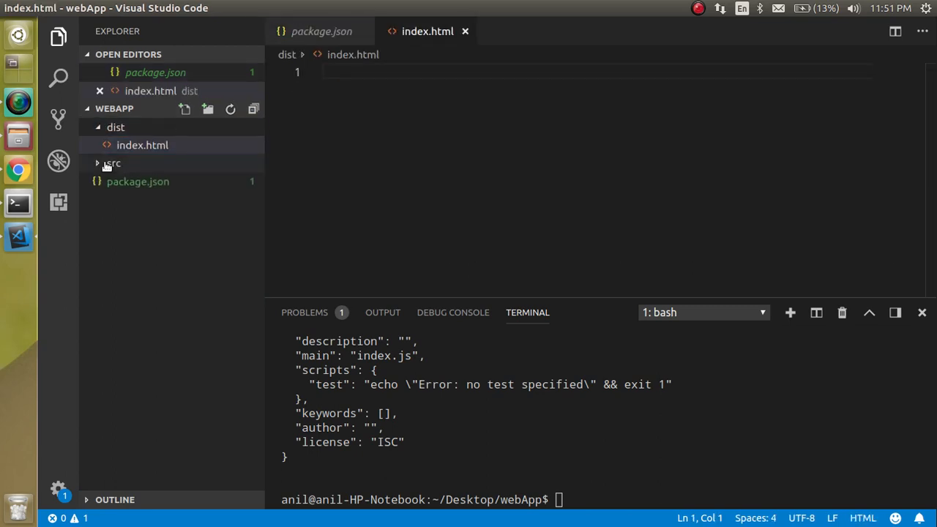
left_click(183, 109)
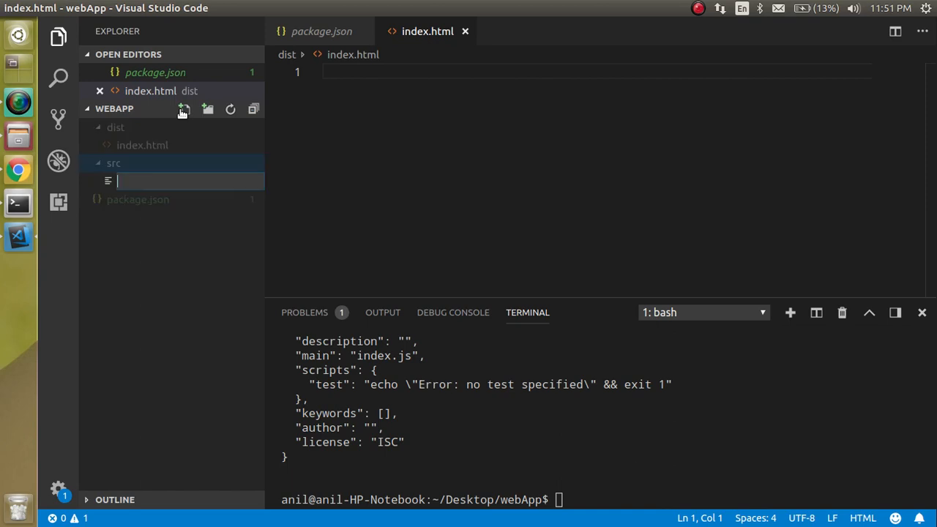
type("index.js")
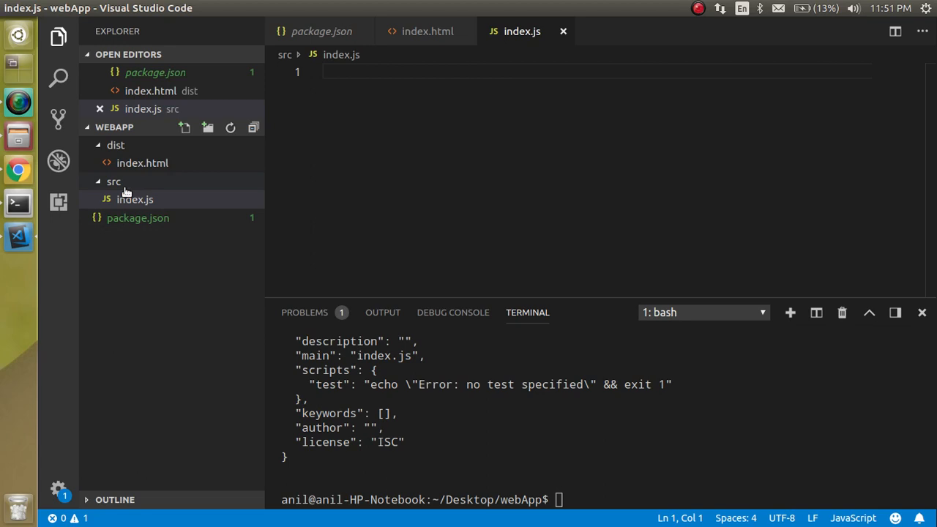
Create a new file Other.js inside src.
left_click(185, 127)
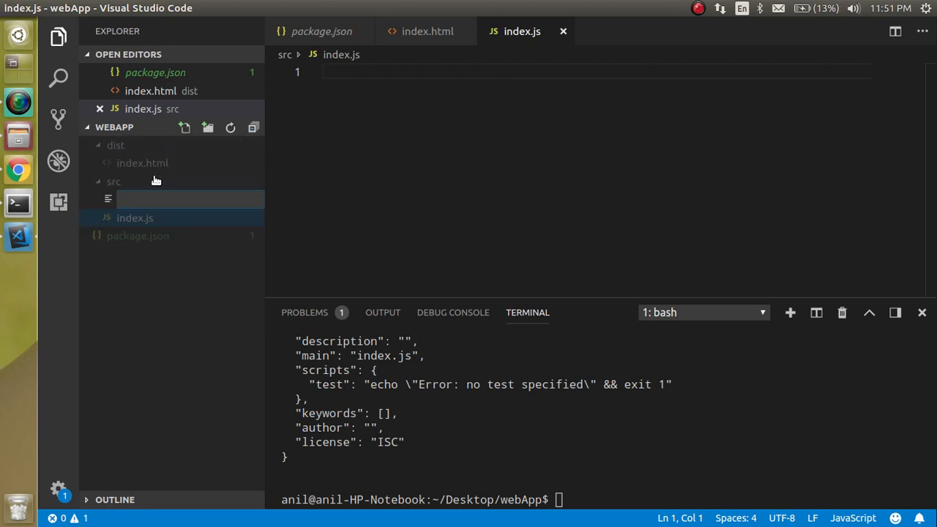
type("Other.")
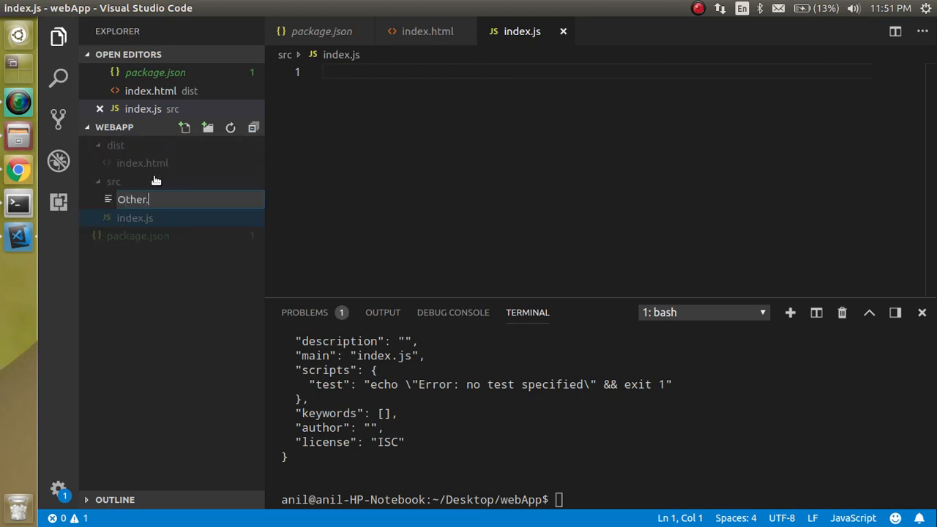
key("Enter")
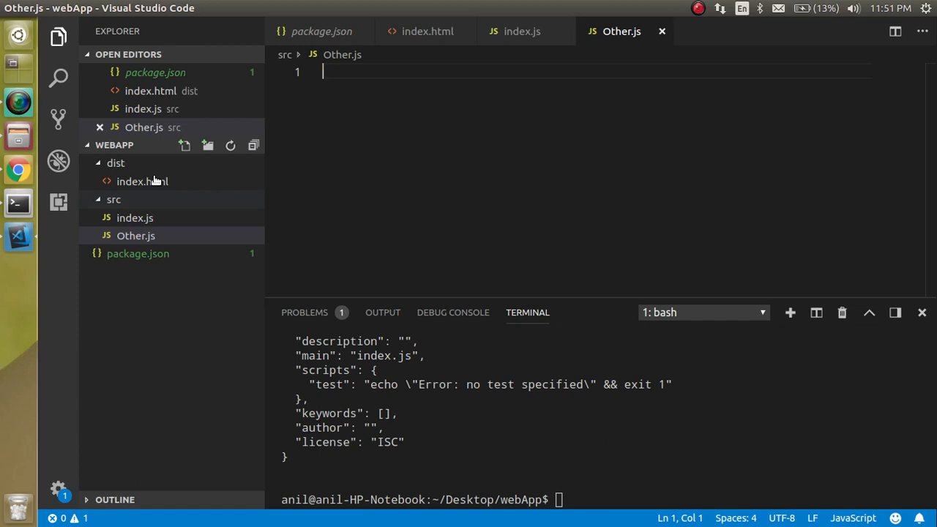
Write export function Other() { return "Other Function"; } in Other.js and save.
type("export")
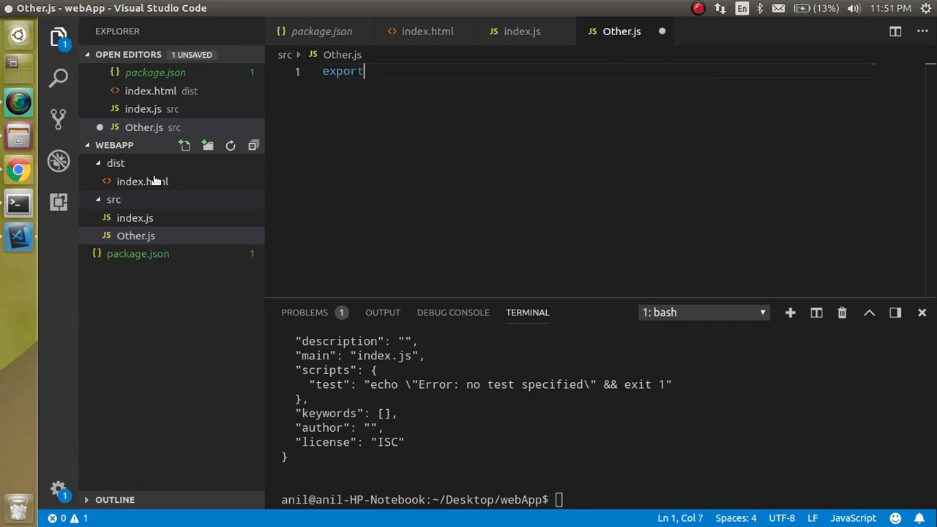
type("func")
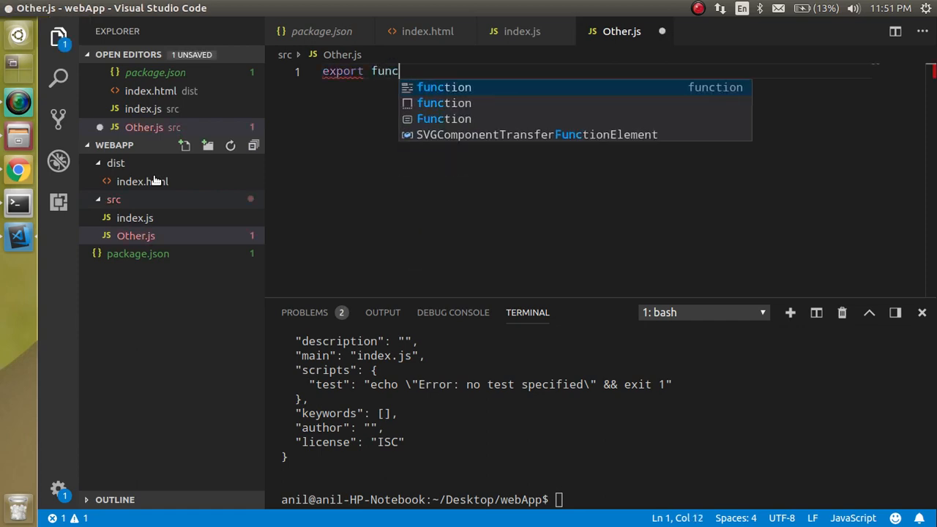
type("tion Ot")
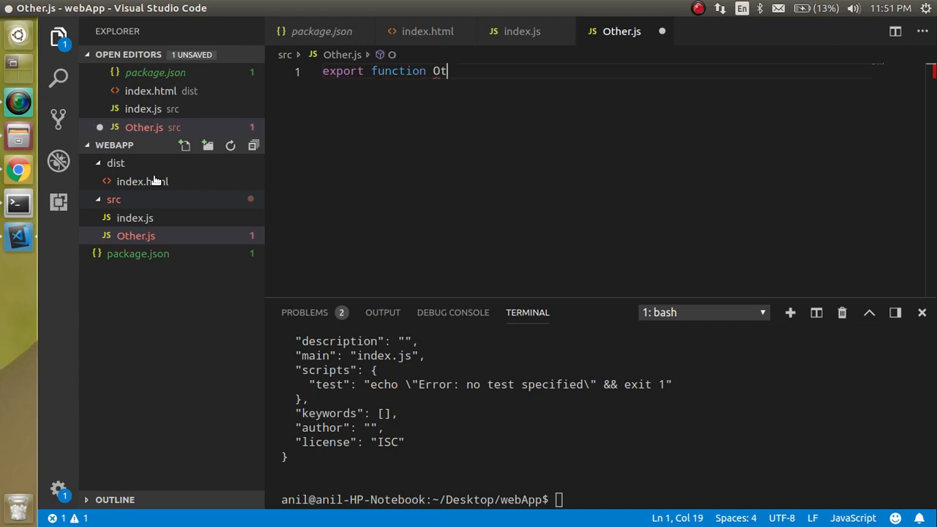
key("Backspace")
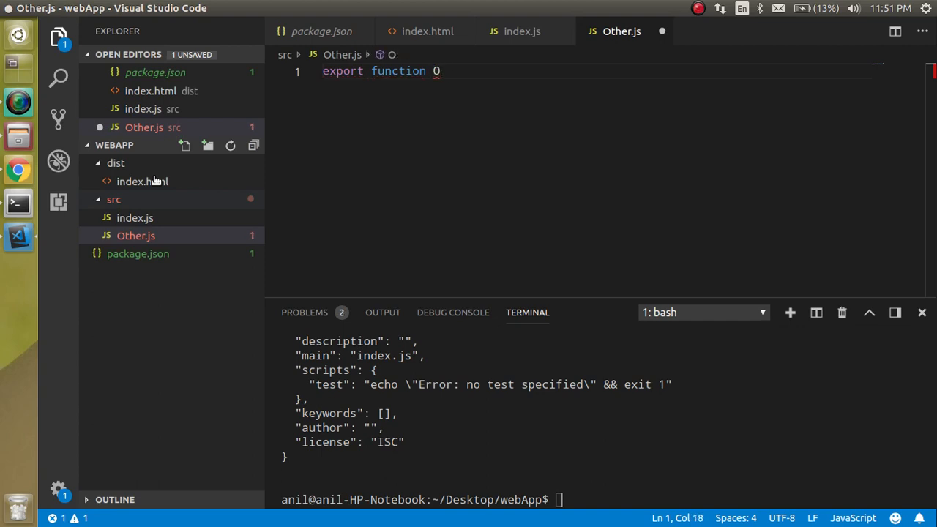
type("ther")
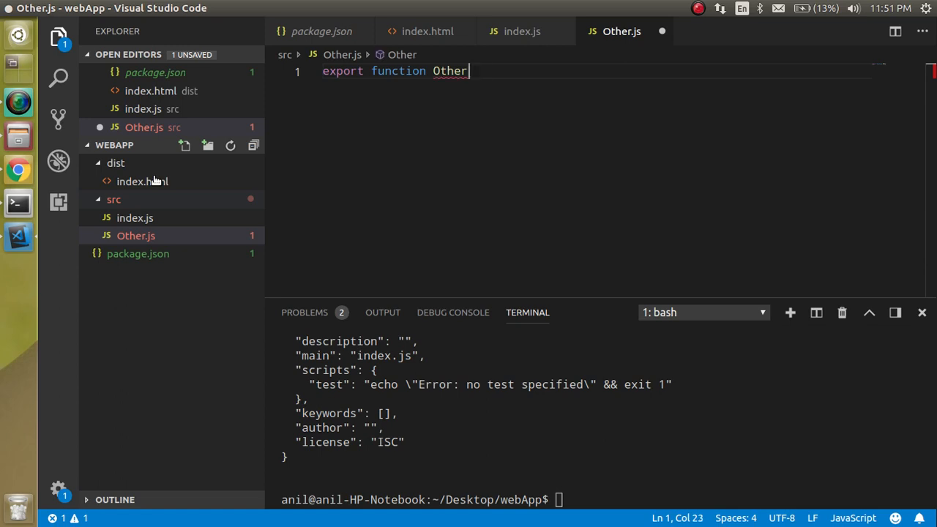
type("(){")
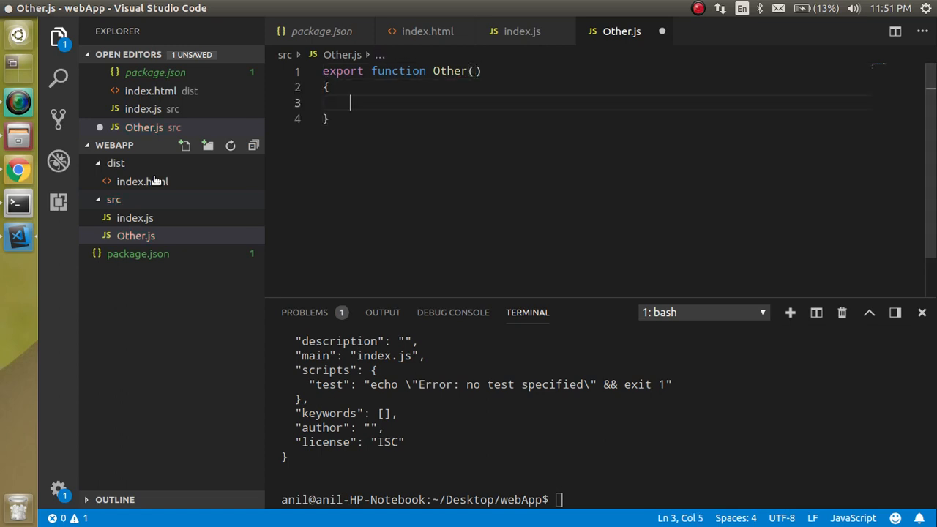
type("return")
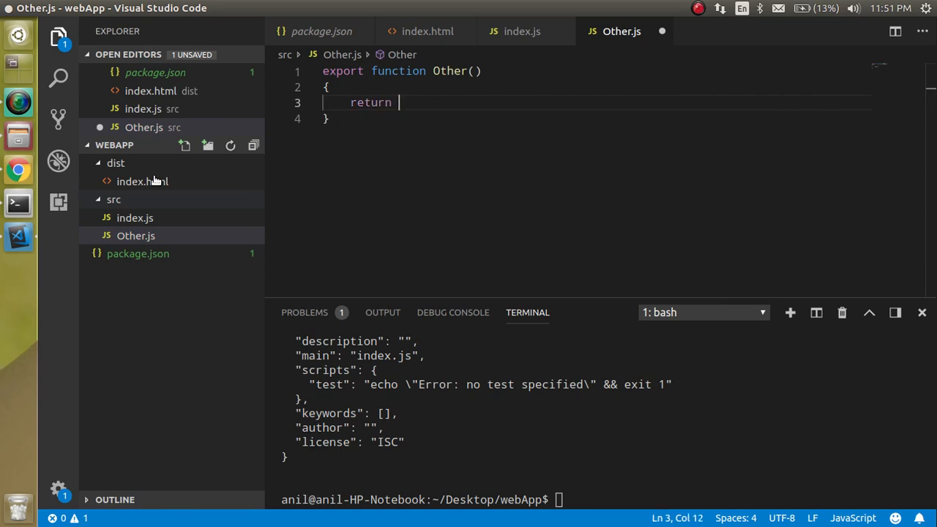
type("\"Othe\"")
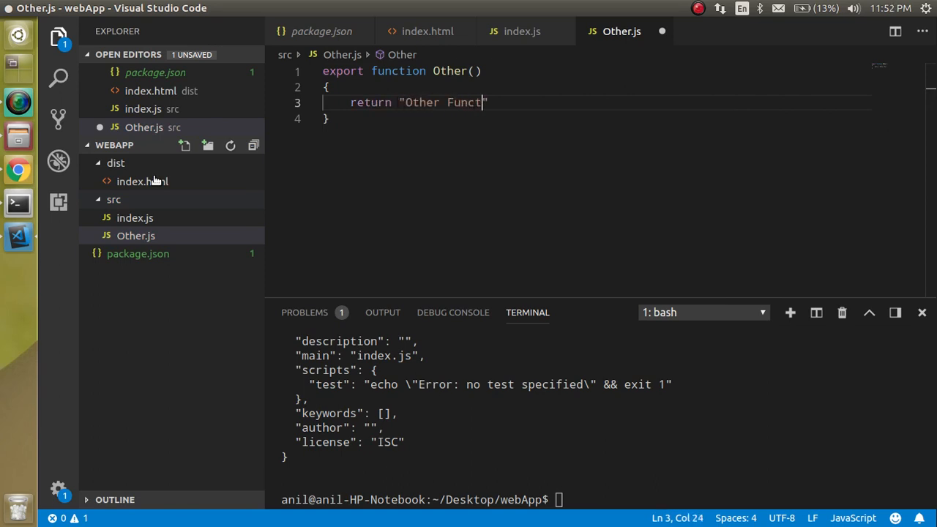
type("ion\";")
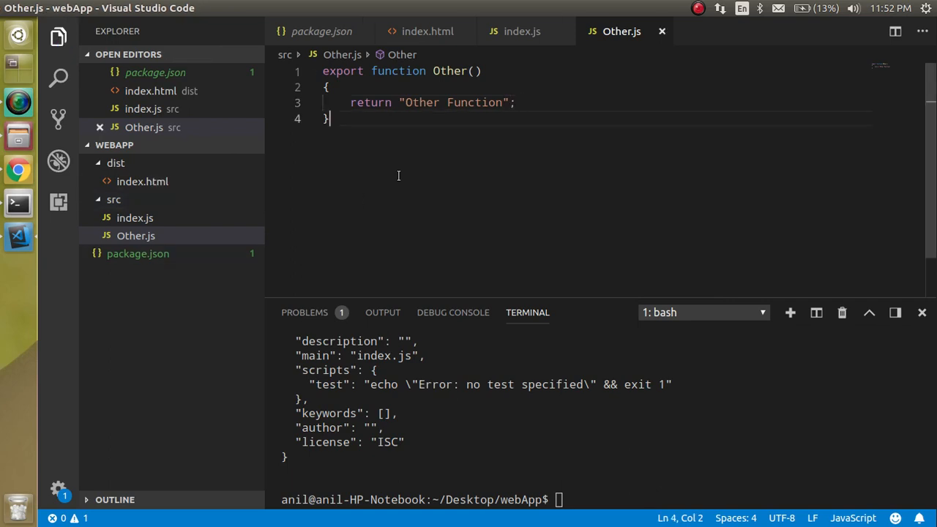
mouse_move(330, 180)
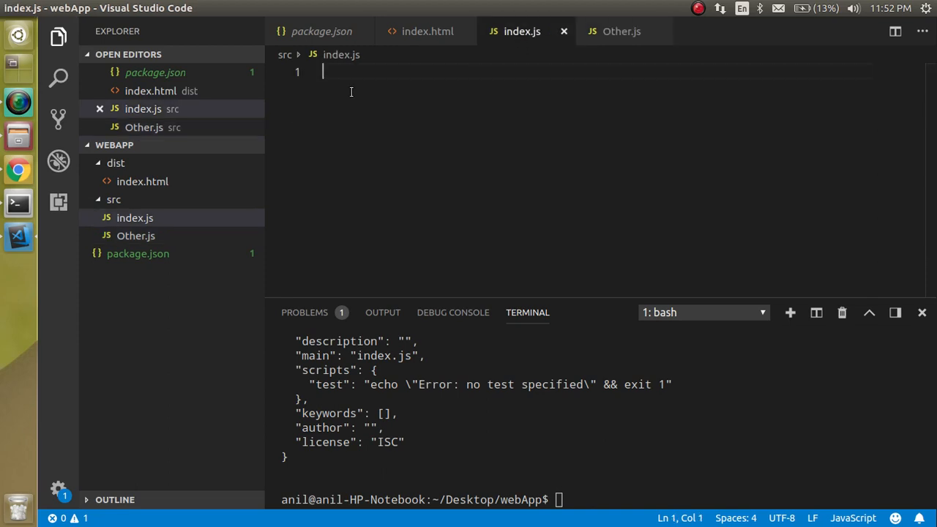
Write import {Other} from './Other' and console.warn(Other()); in index.js, then save.
type("import")
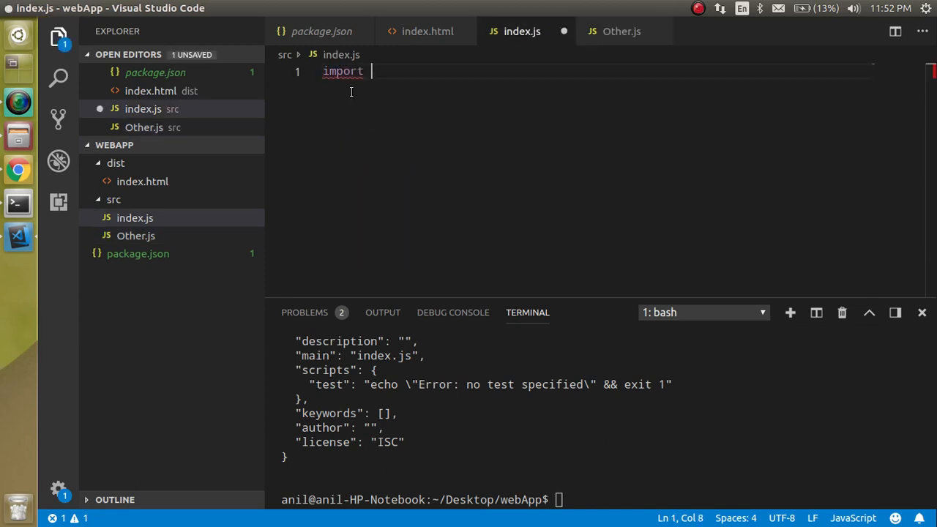
type("{} from './")
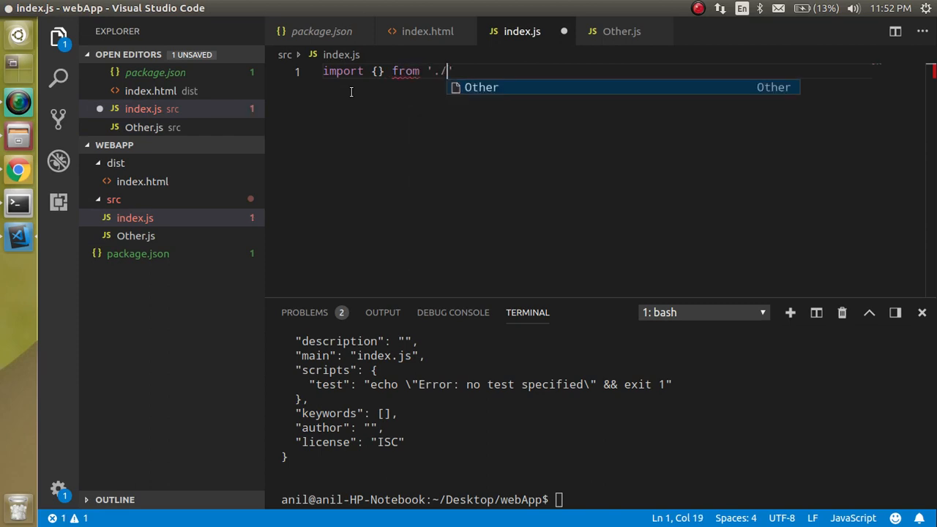
left_click(481, 87)
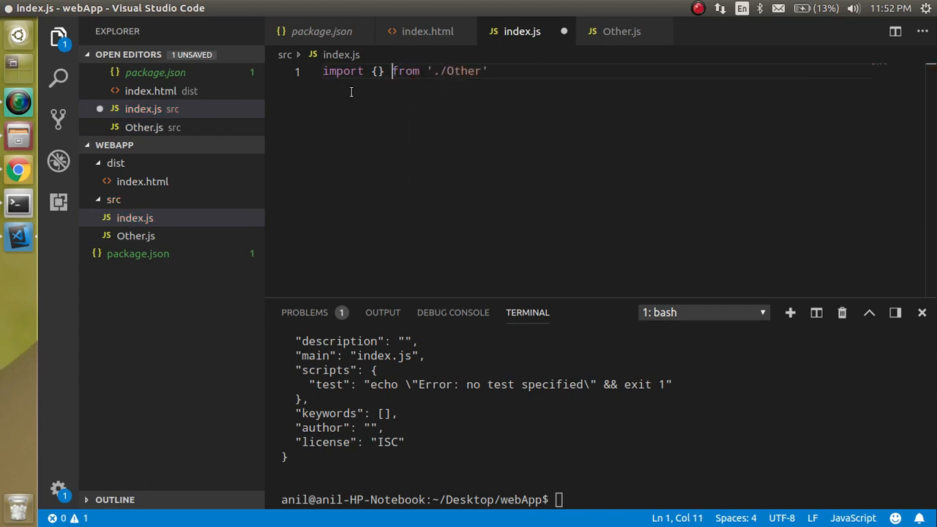
type("Other")
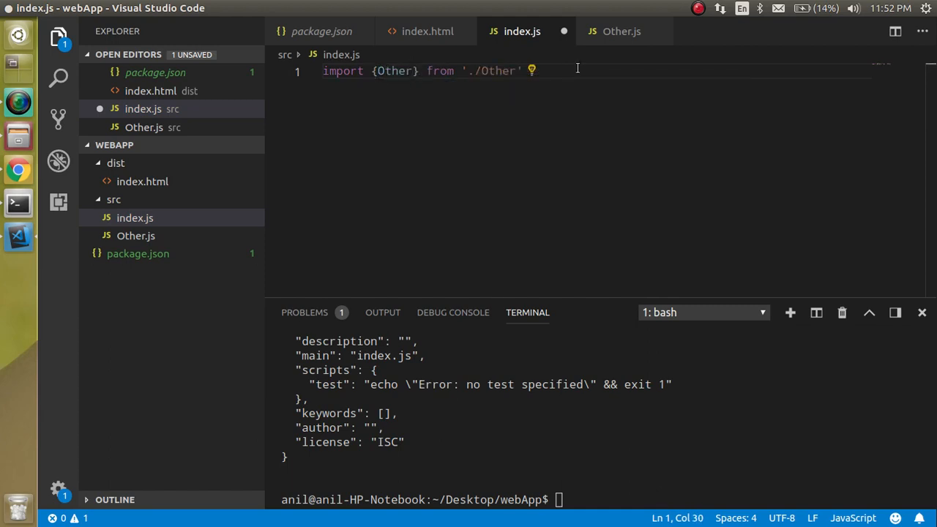
type("wan")
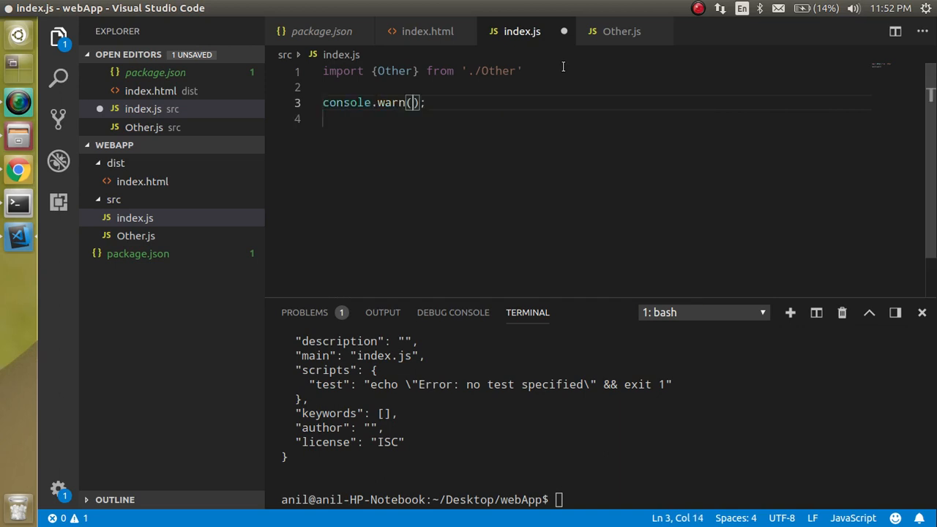
type("Other()")
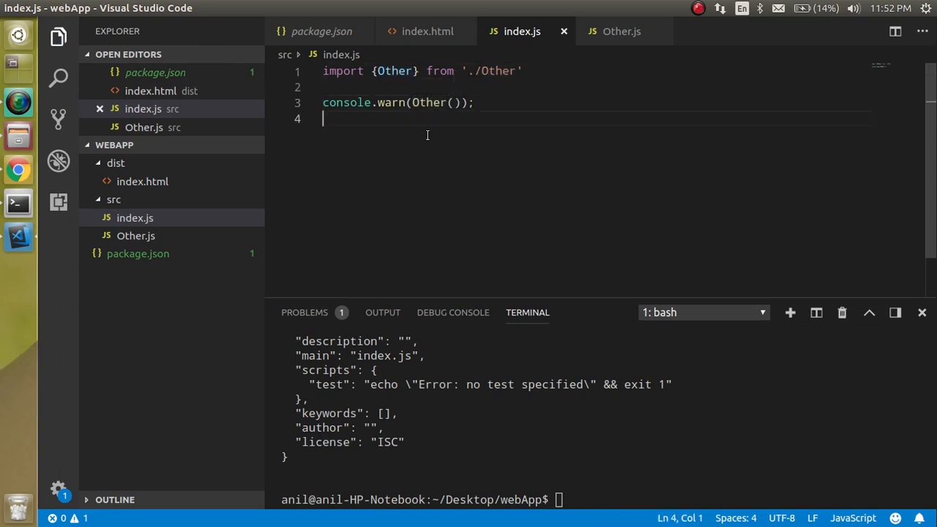
mouse_move(413, 156)
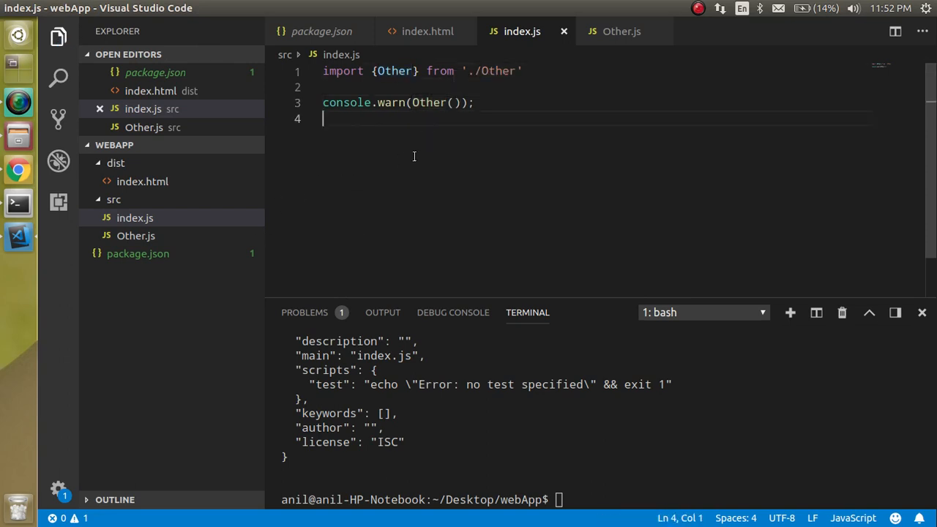
mouse_move(134, 217)
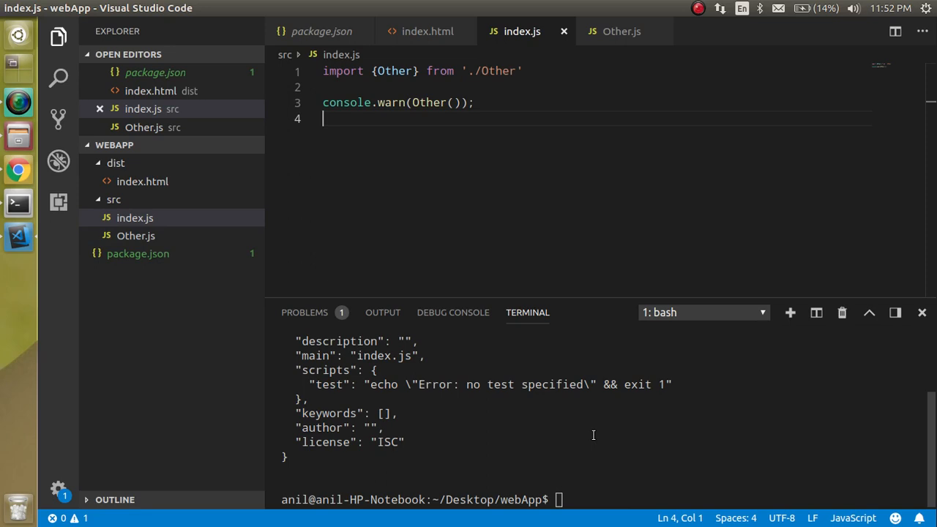
mouse_move(406, 248)
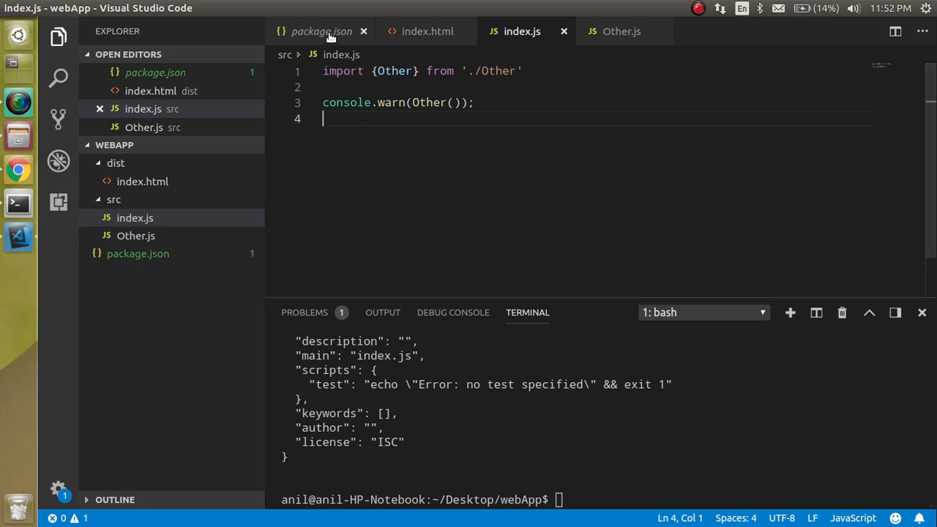
Run npm i webpack webpack-cli --save, installing webpack 4.42.1 and webpack-cli 3.3.11.
left_click(322, 30)
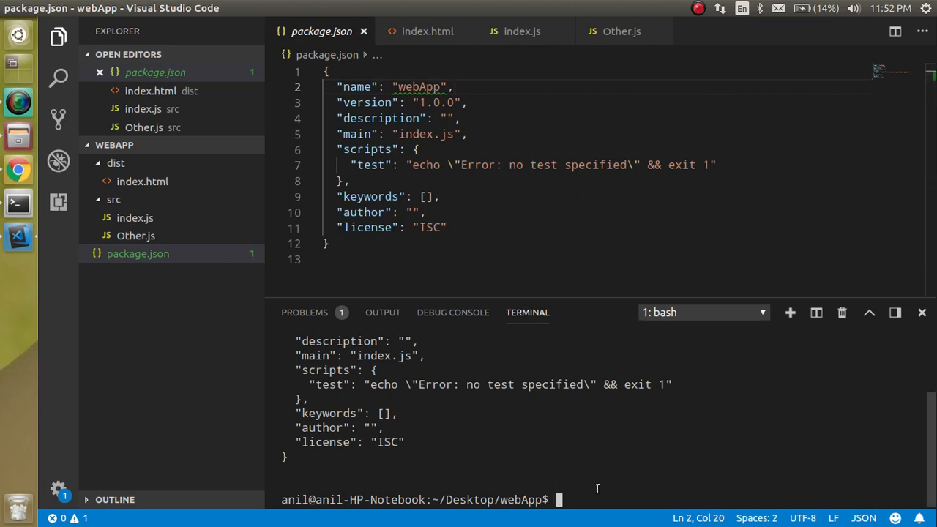
type("npm i webpack")
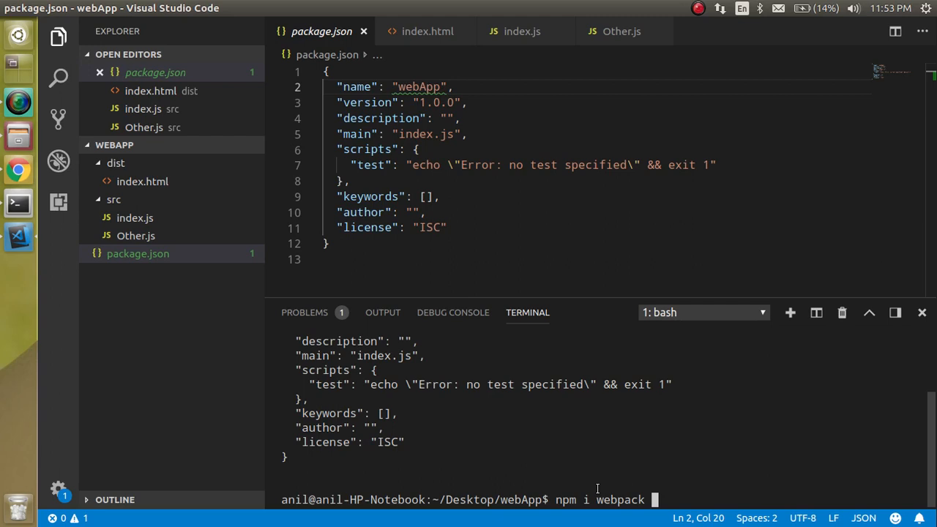
type("webpack-cli")
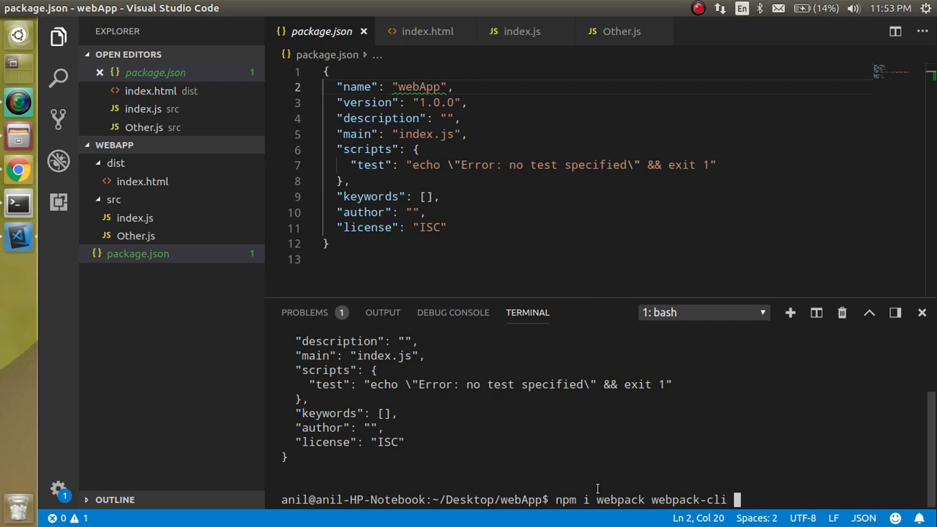
type("--save")
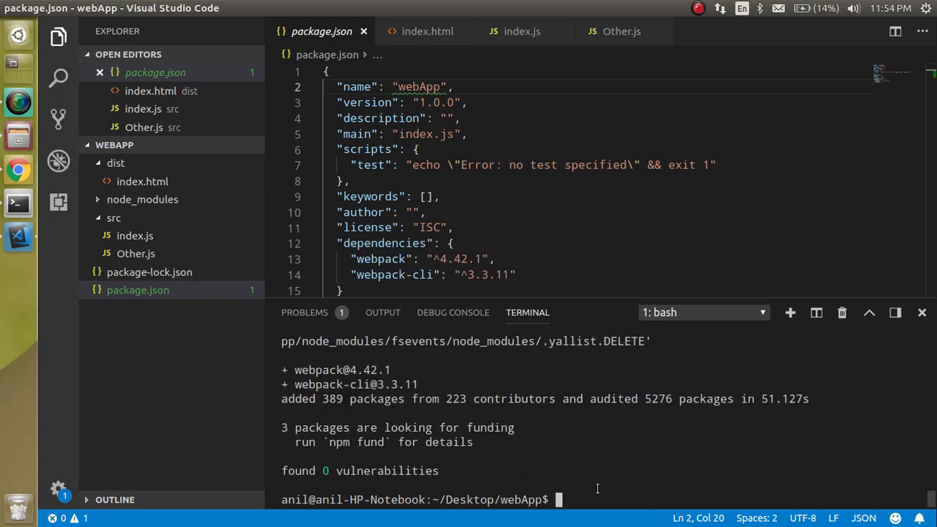
mouse_move(498, 435)
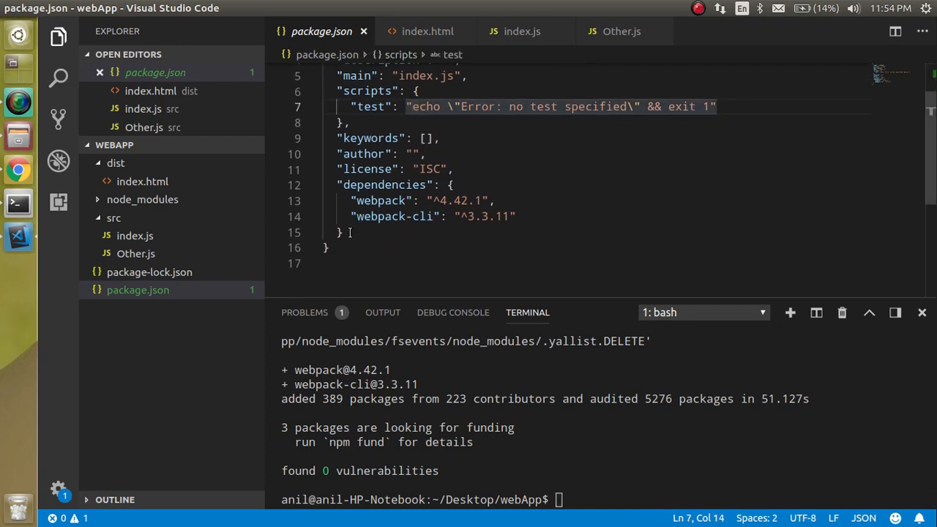
left_click_drag(337, 185, 343, 233)
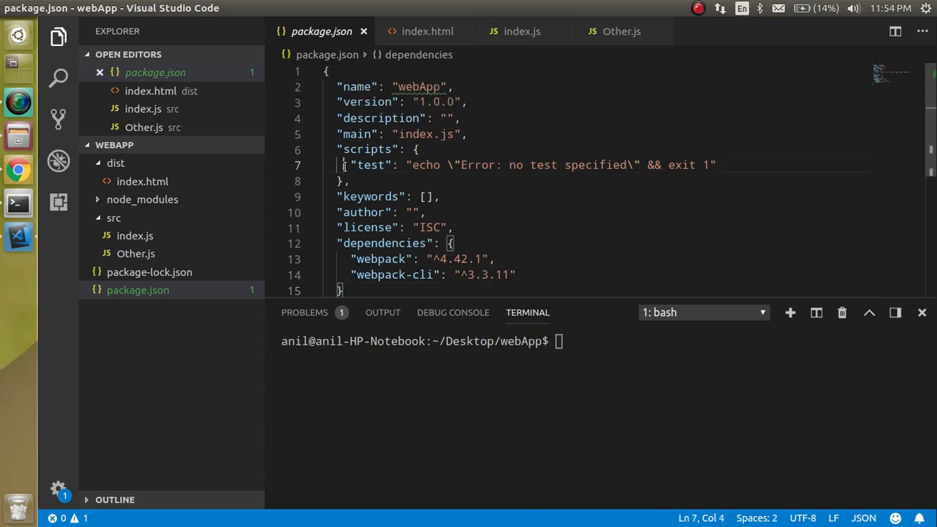
Add a "build": "webpack" script to package.json and run npm run build.
key("Delete")
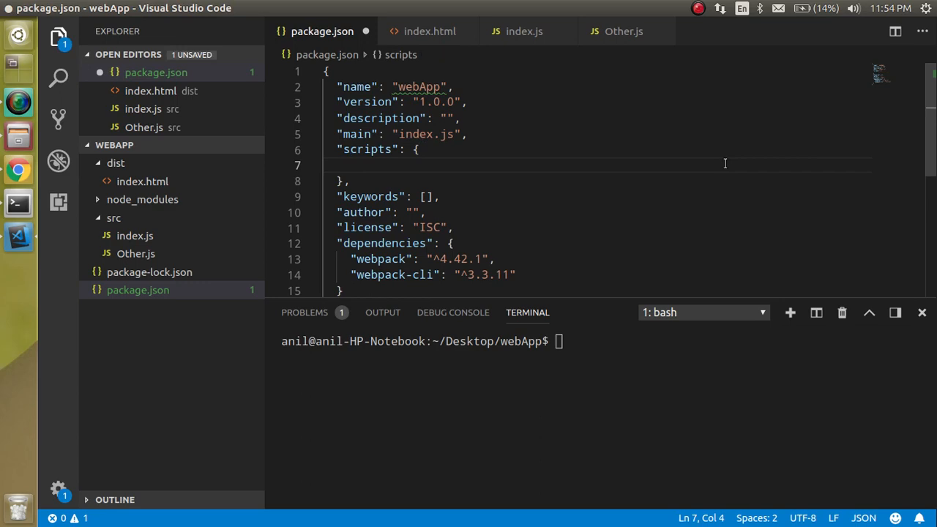
type("build\"")
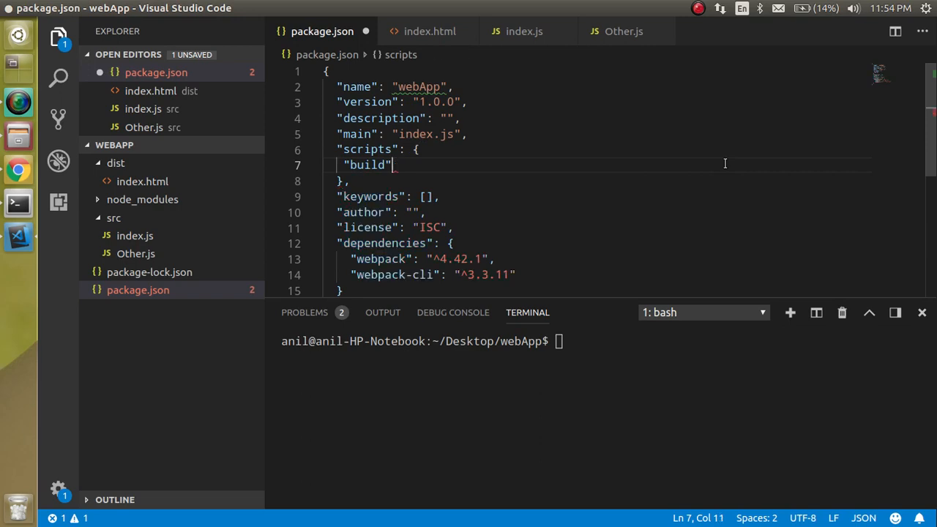
type(":\"web\"")
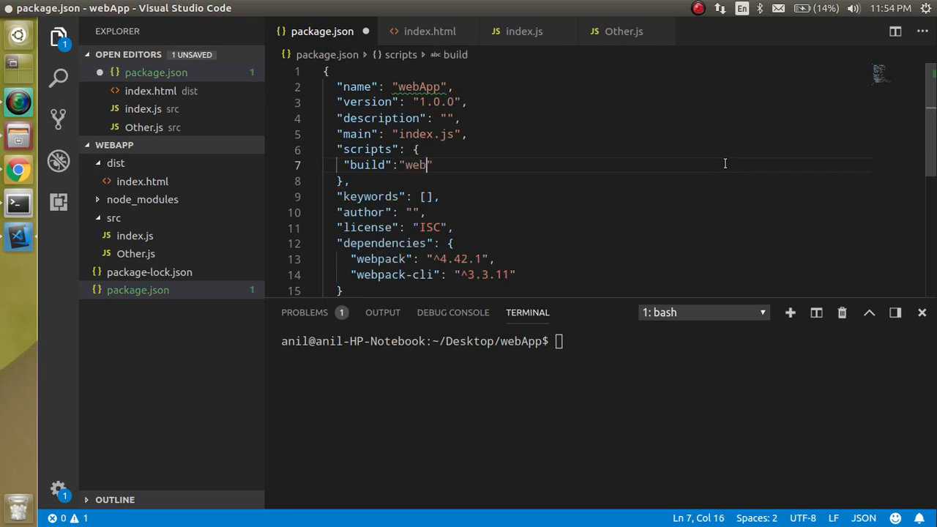
type("pack")
left_click(605, 341)
type("n")
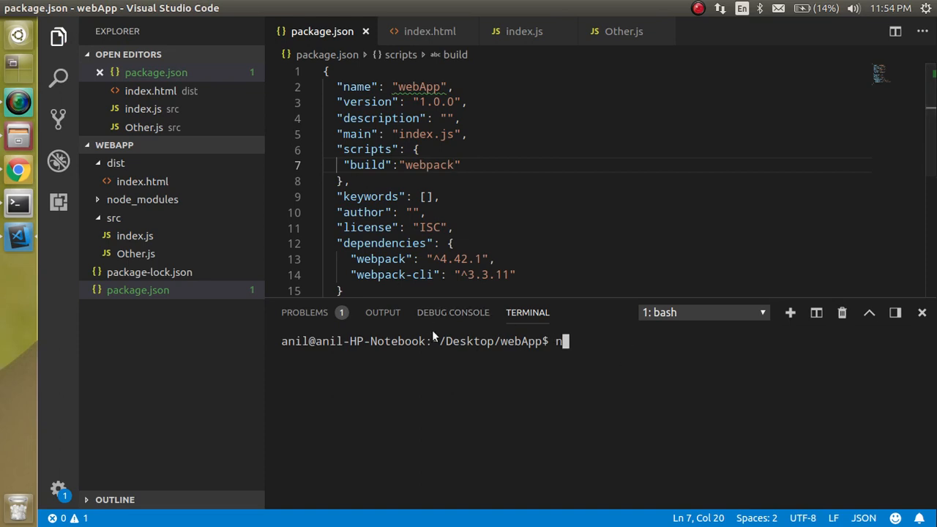
type("pm run")
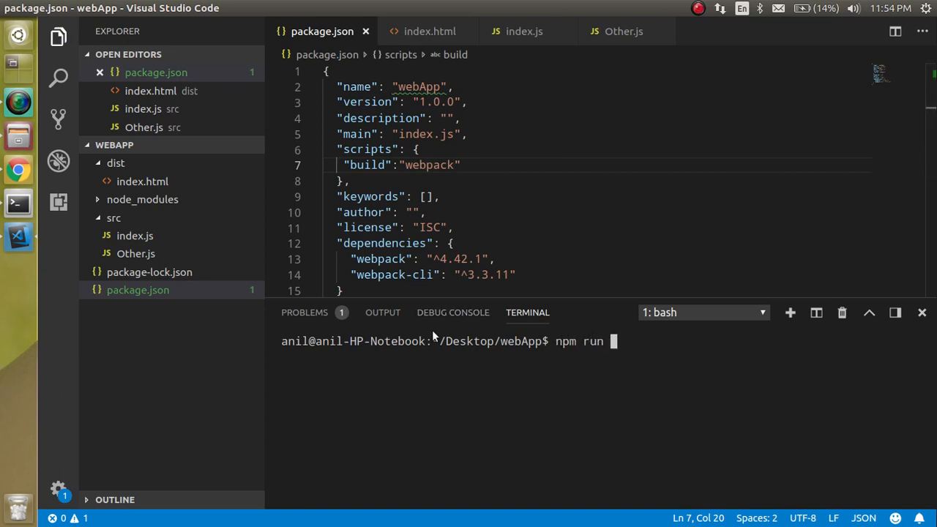
type("bu")
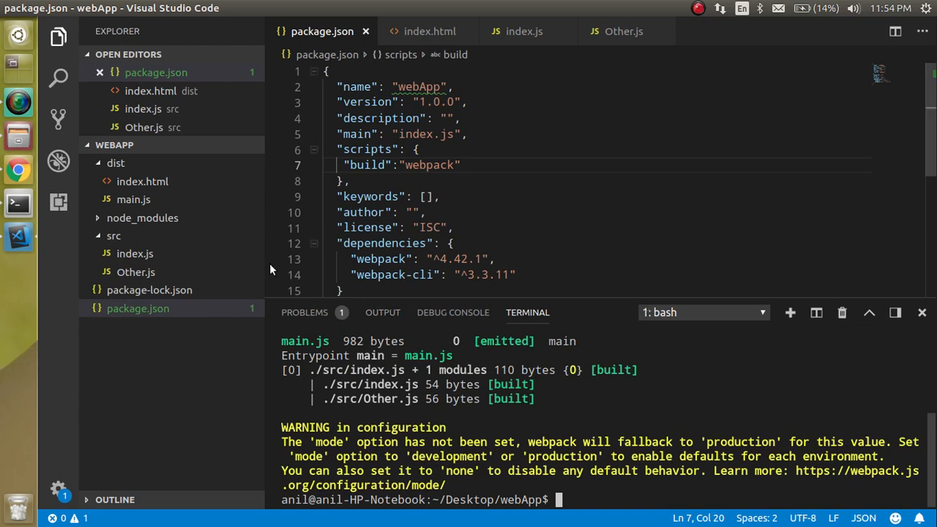
mouse_move(133, 199)
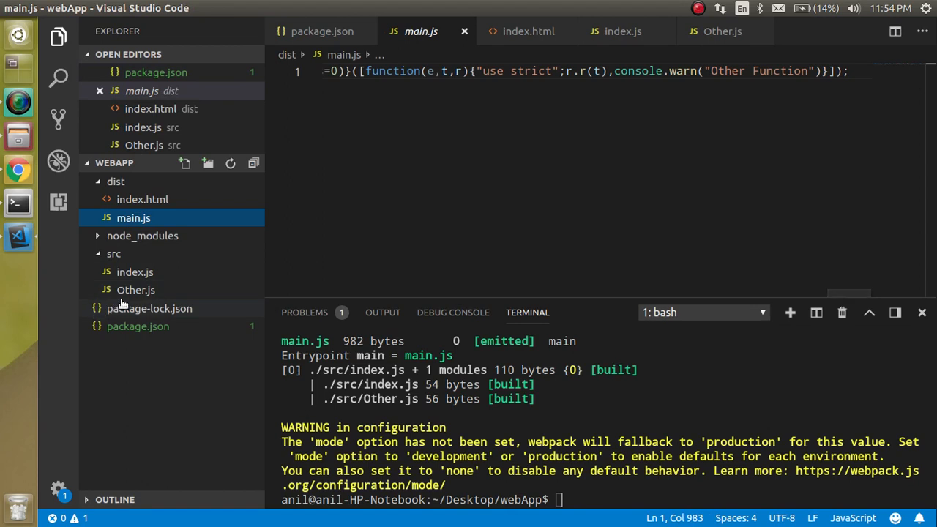
mouse_move(135, 271)
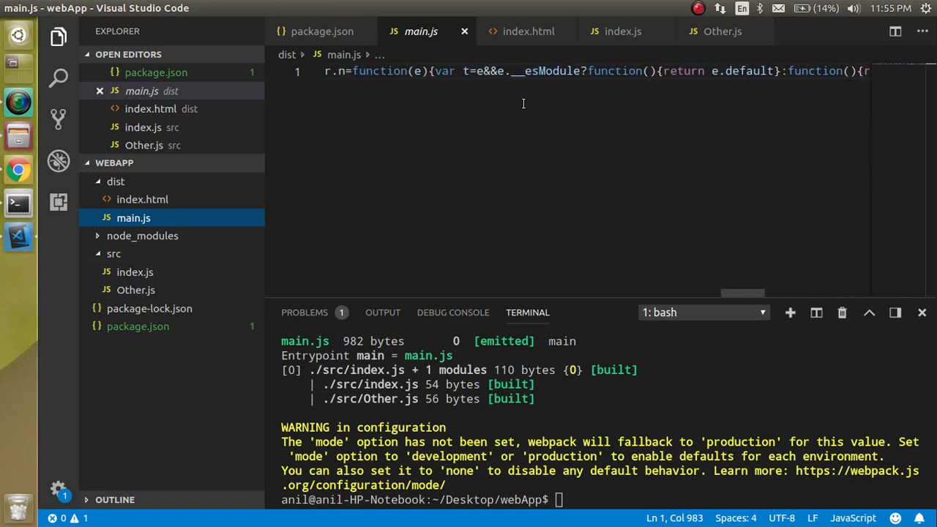
Write an HTML skeleton titled 'Webpack example' with a main.js script tag in dist/index.html.
left_click(528, 31)
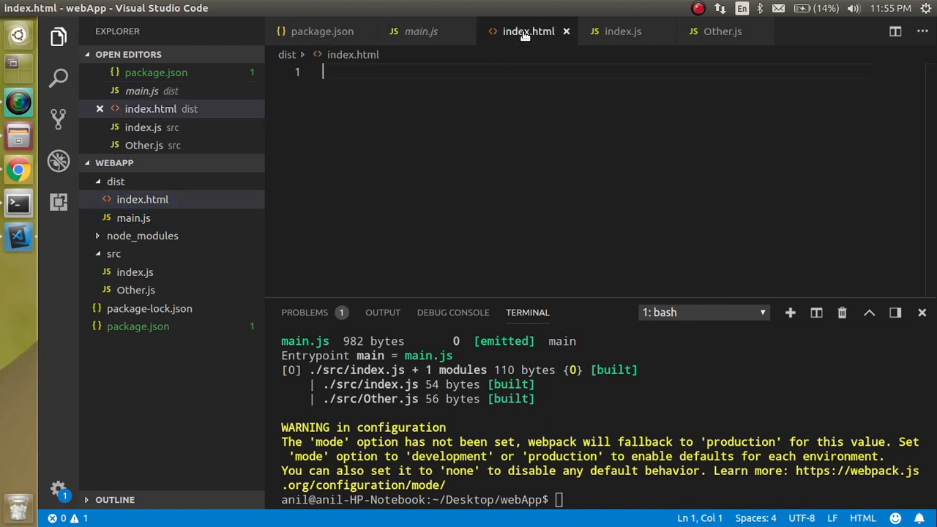
mouse_move(391, 134)
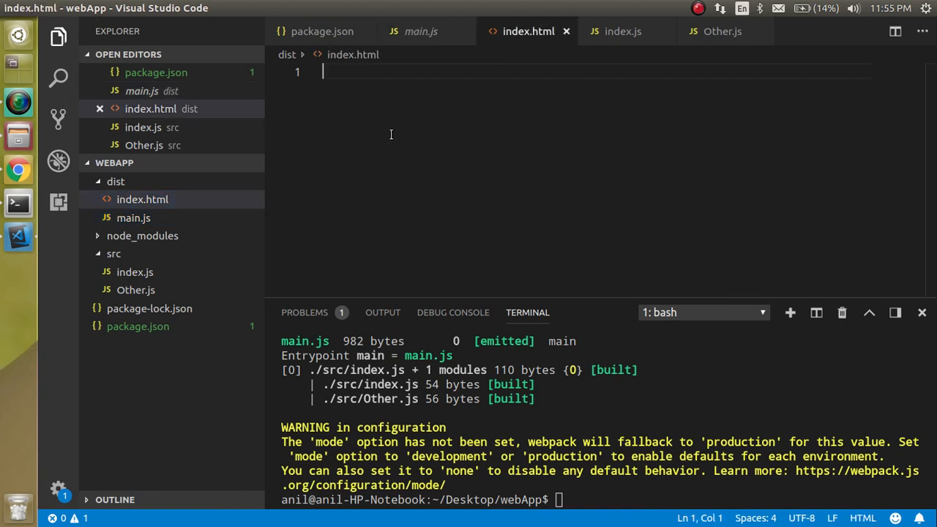
type("<html>")
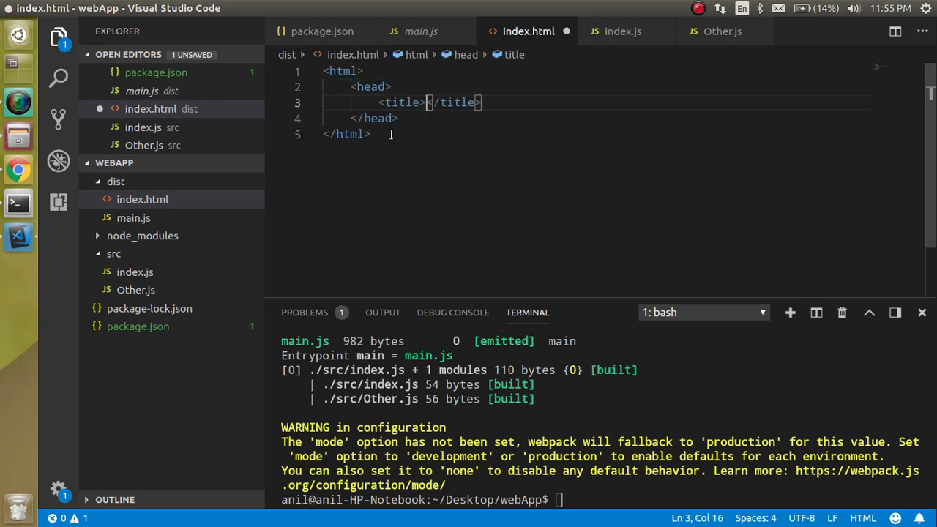
type("Webpack example")
type("<body>")
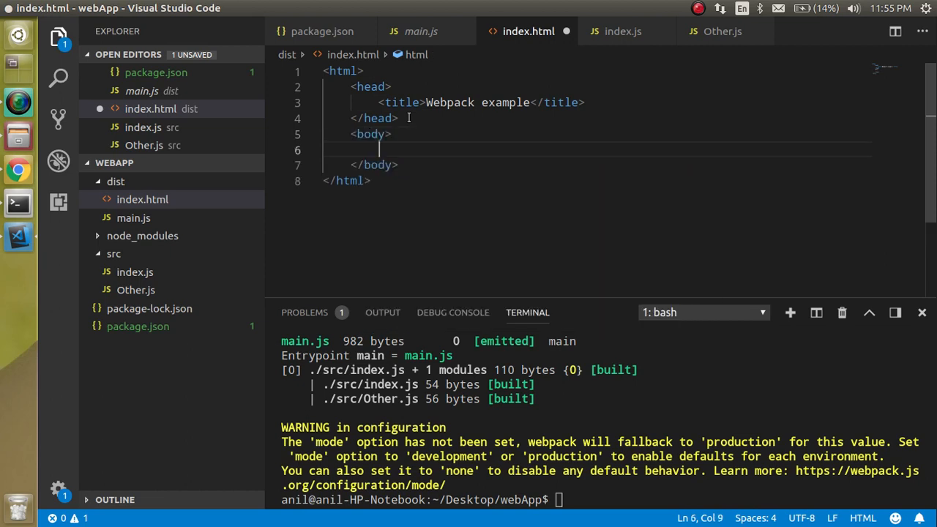
left_click(380, 149)
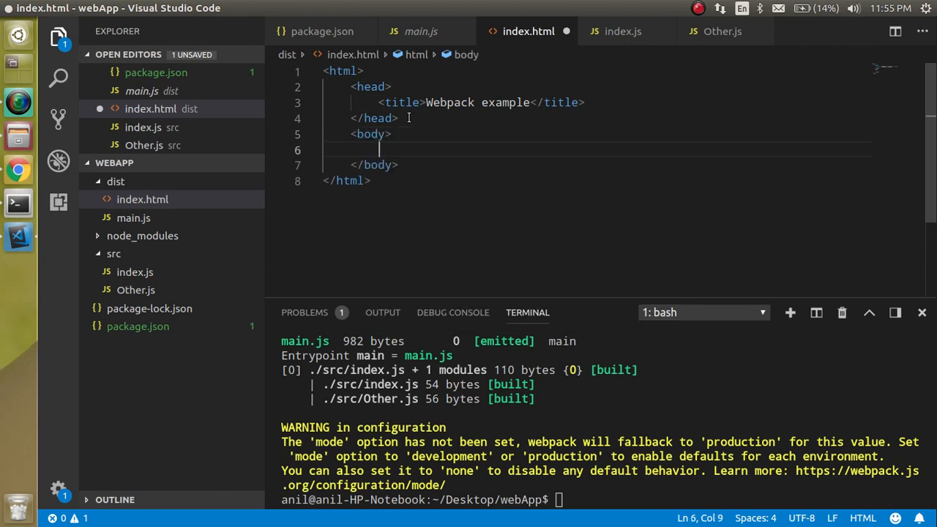
type("script src=\"m\"></script>")
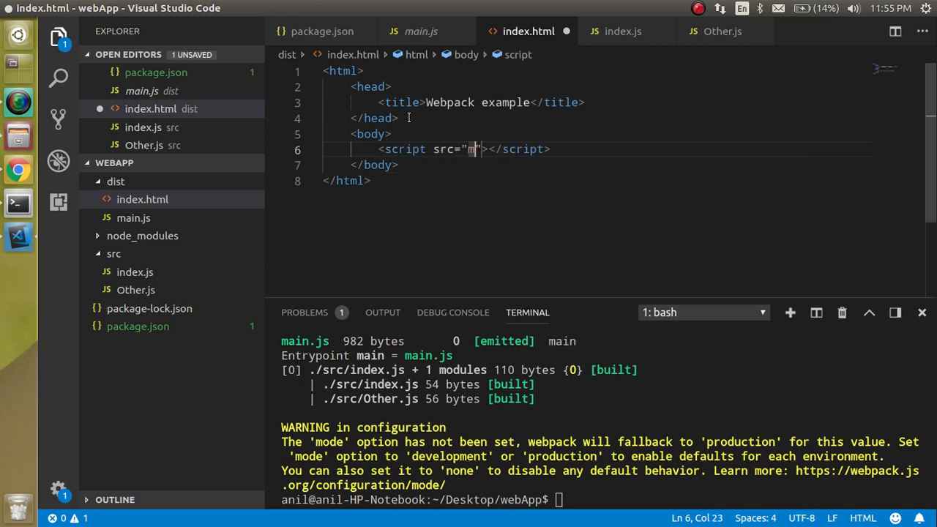
type("ain.js")
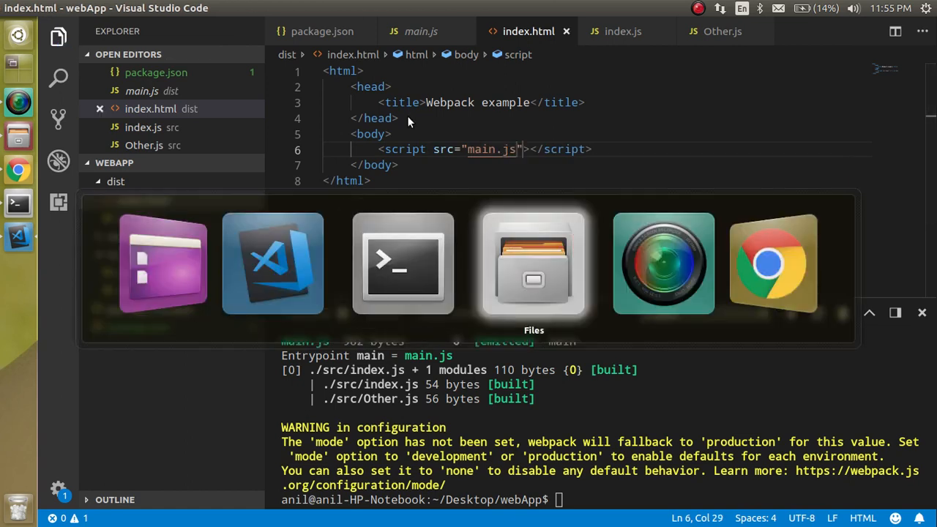
Open dist/index.html in Chrome from the file browser.
left_click(533, 264)
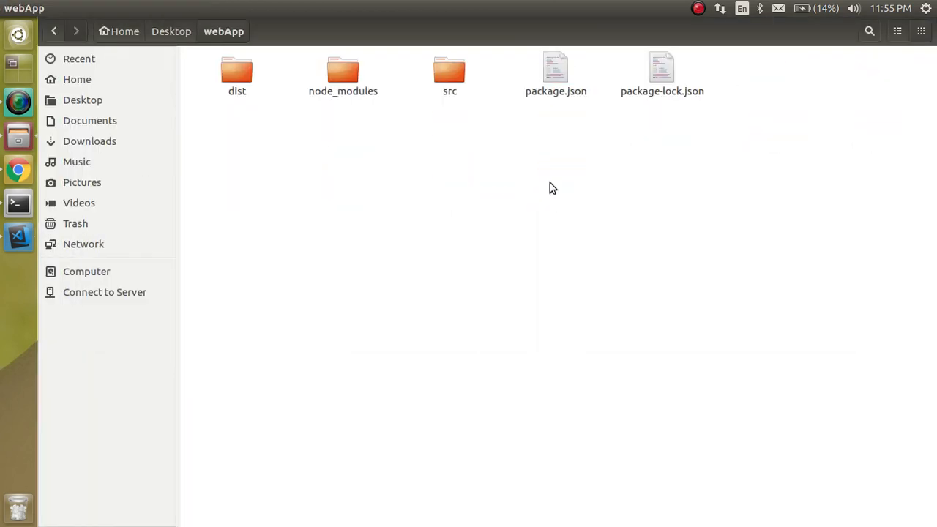
double_click(237, 73)
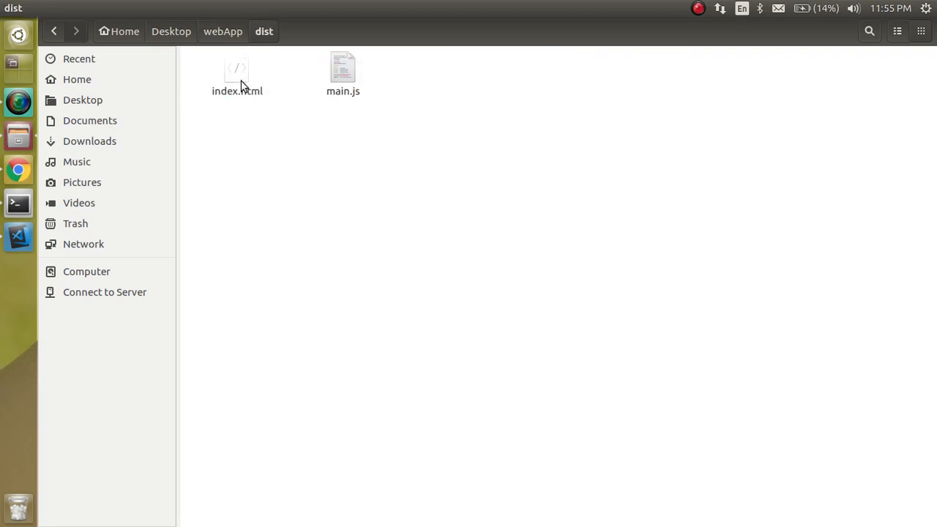
double_click(237, 66)
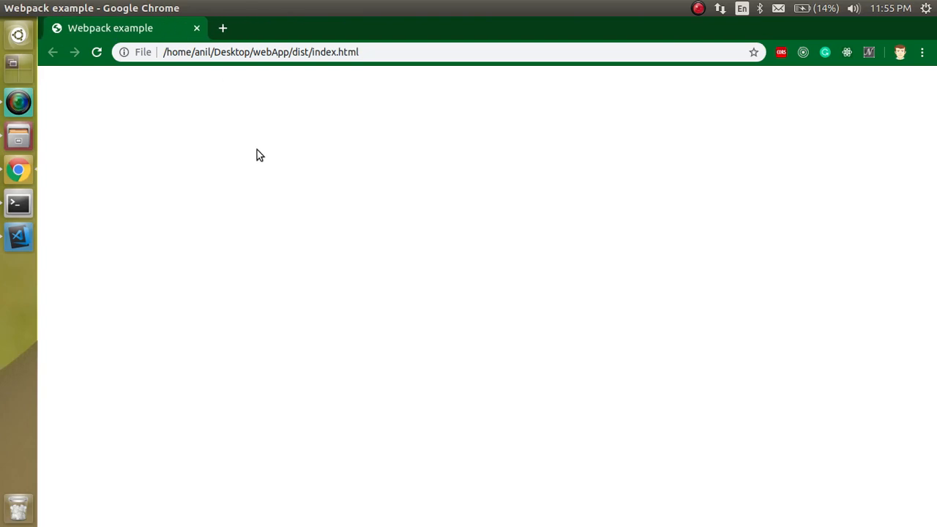
Open the DevTools Console and reload to show the 'Other Function' warning.
key("F12")
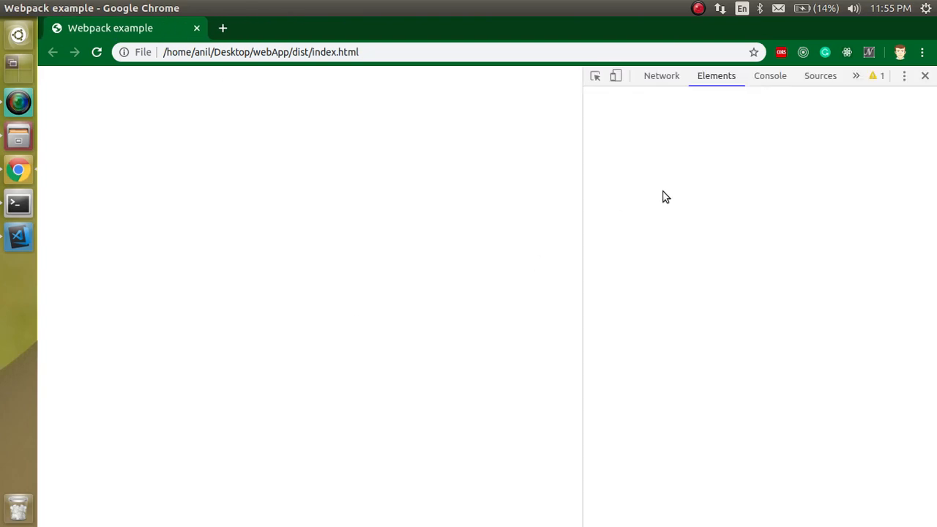
left_click(770, 76)
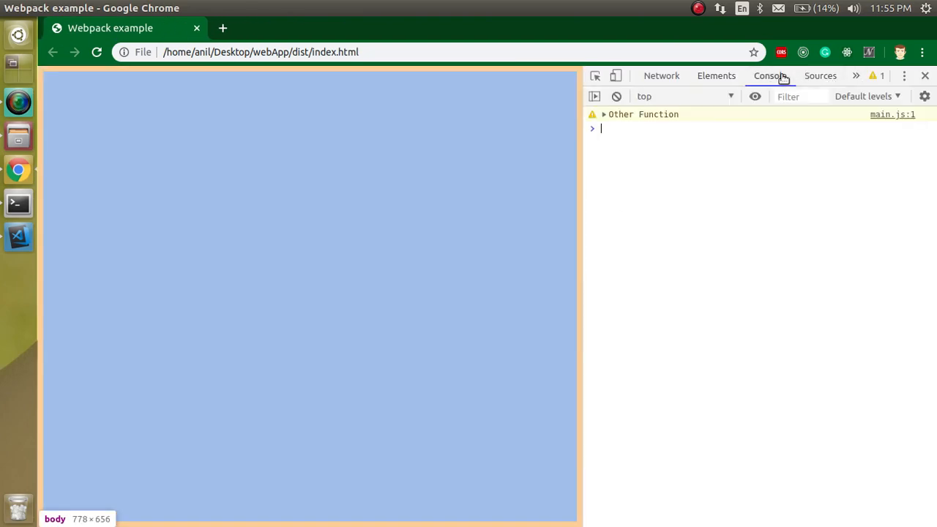
left_click(96, 53)
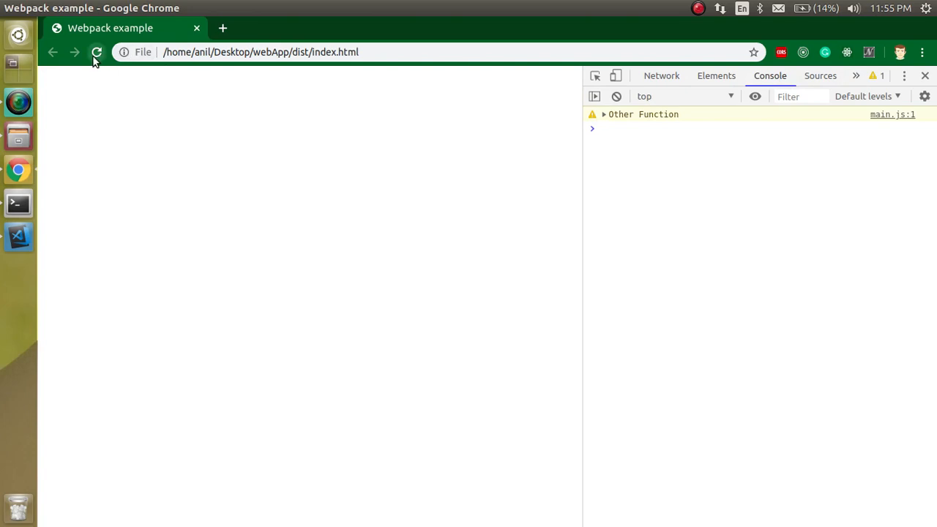
mouse_move(69, 93)
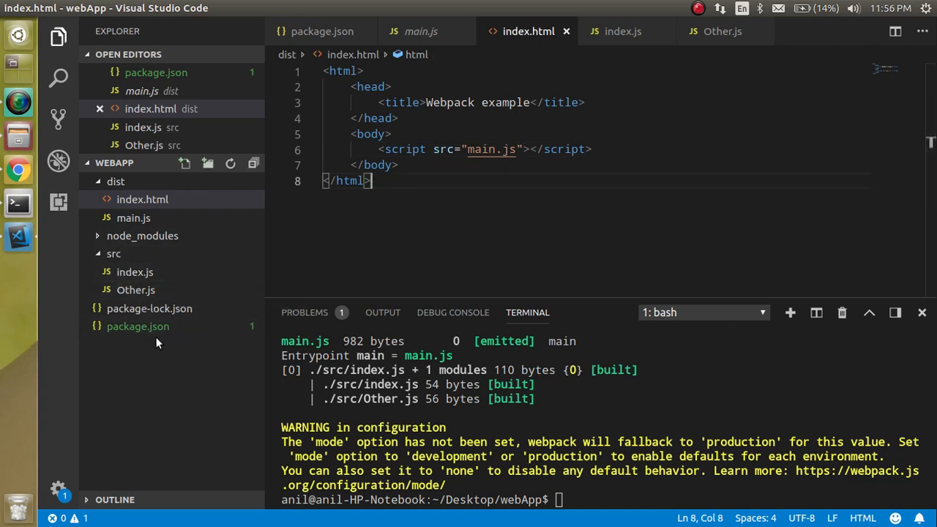
mouse_move(380, 165)
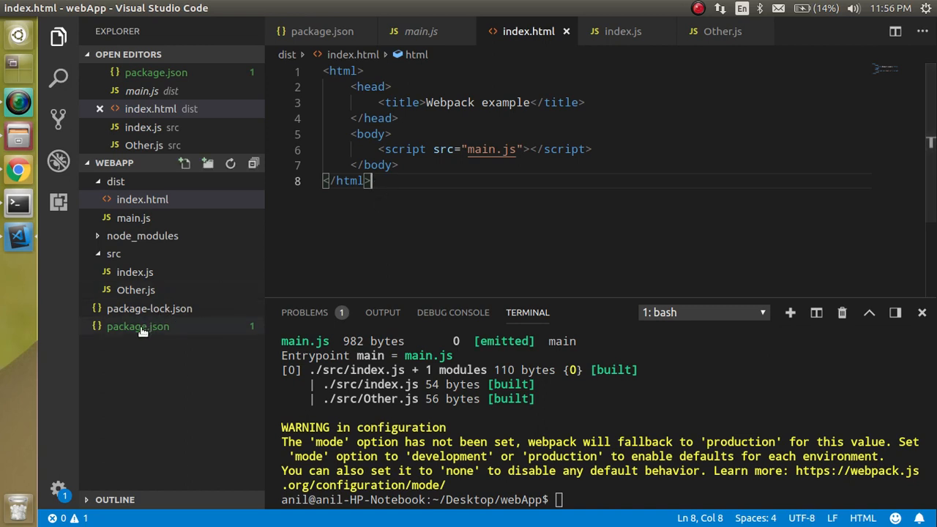
mouse_move(348, 246)
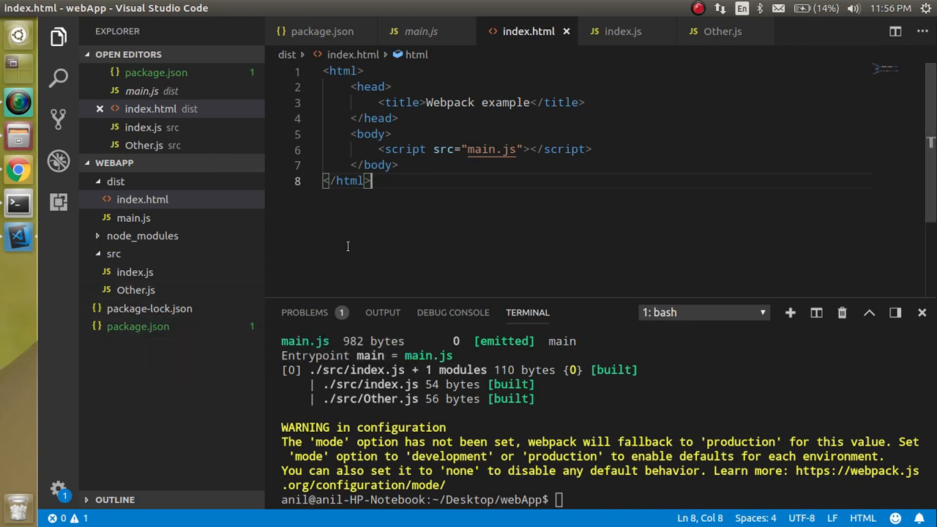
mouse_move(420, 212)
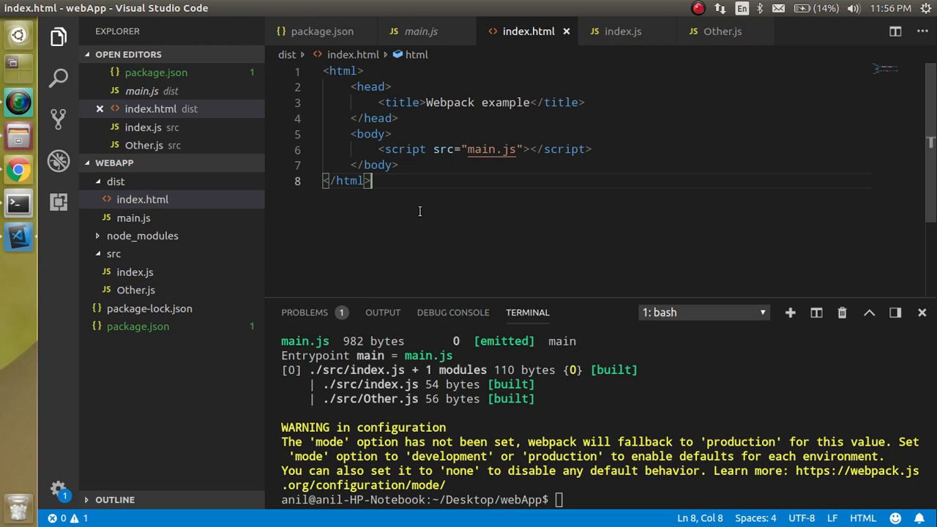